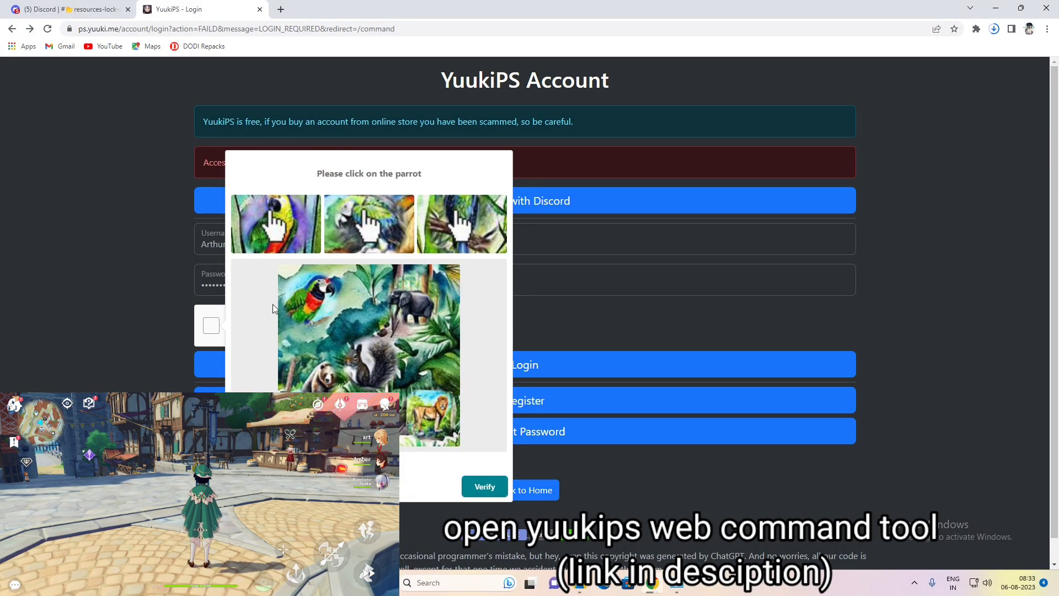
Pass the hCaptcha by selecting the parrot, then sign in to the YuukiPS account.
{"action": "left_click", "coordinate": [296, 290]}
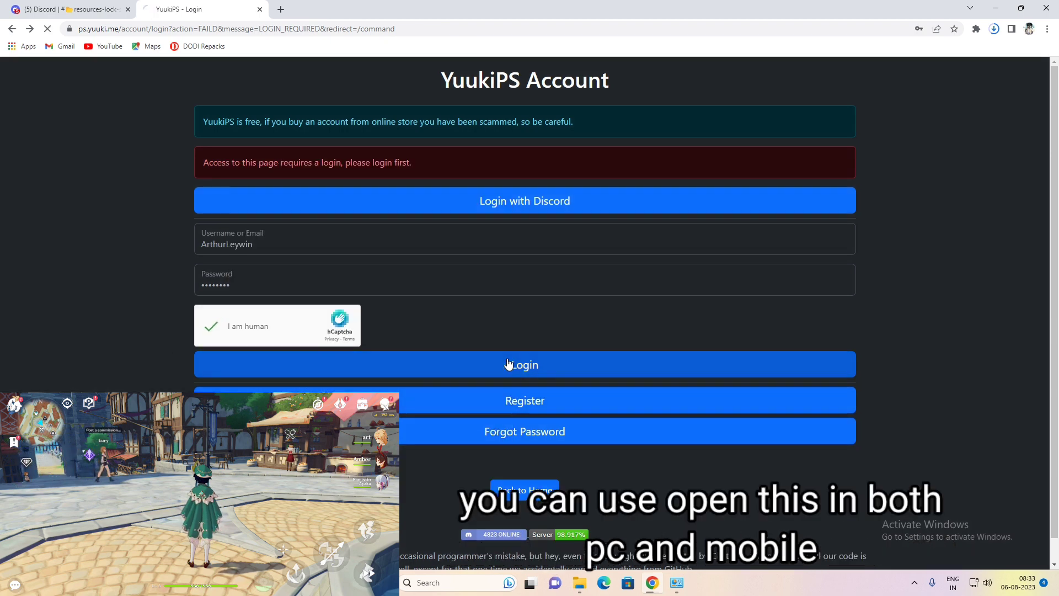
{"action": "left_click", "coordinate": [524, 364]}
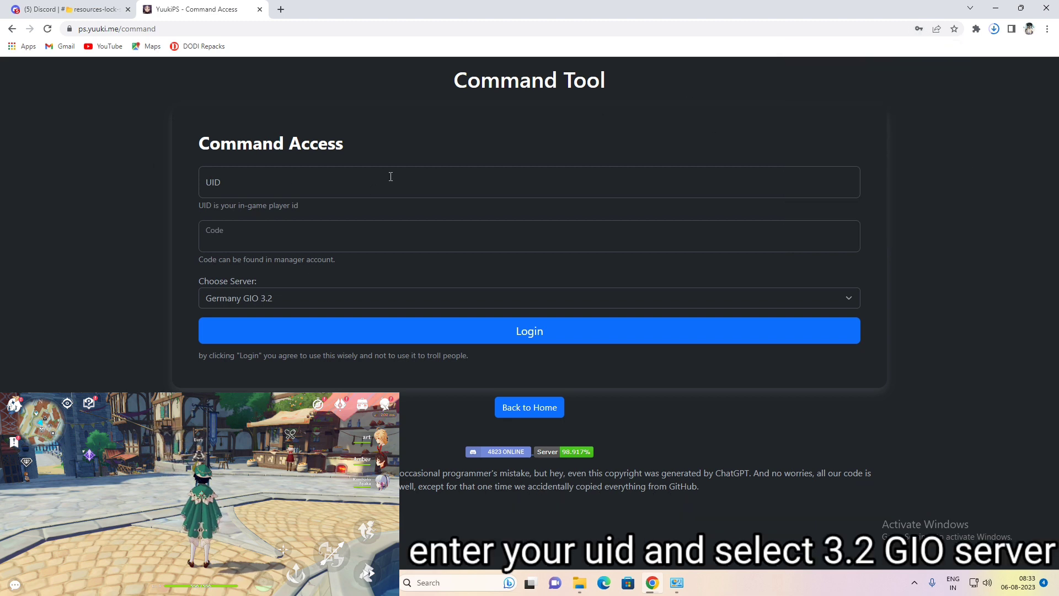
Log in to command access with UID 10006960 on the Germany GIO 3.2 server.
{"action": "type", "text": "10006960"}
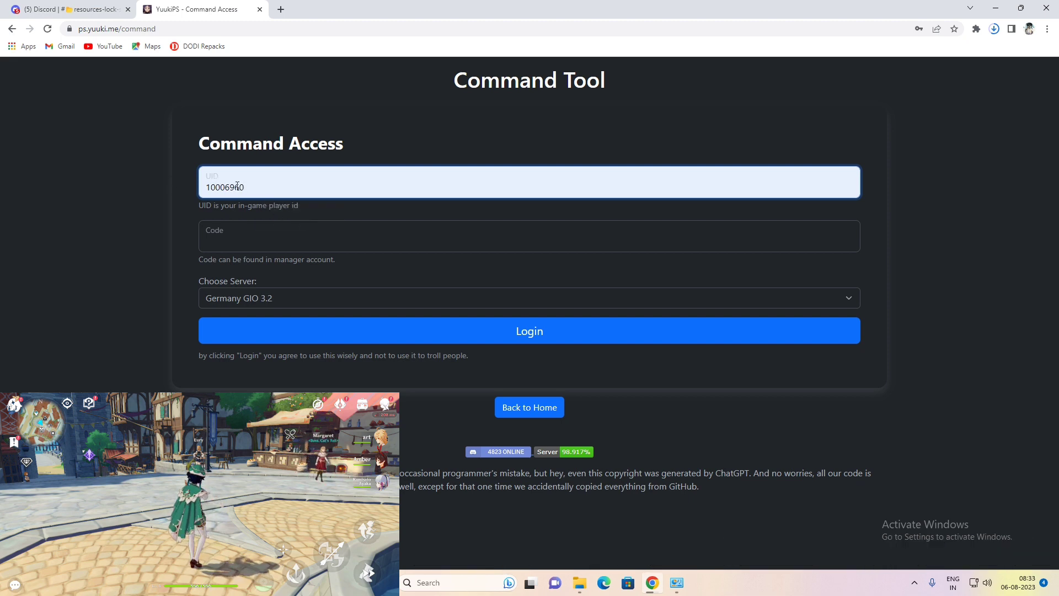
{"action": "mouse_move", "coordinate": [553, 346]}
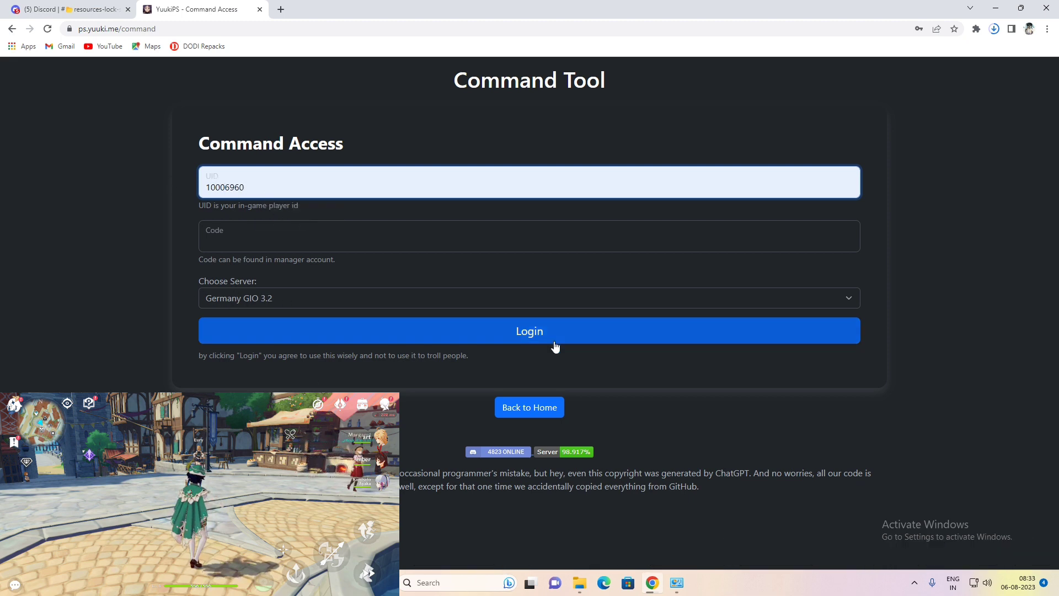
{"action": "left_click", "coordinate": [529, 331]}
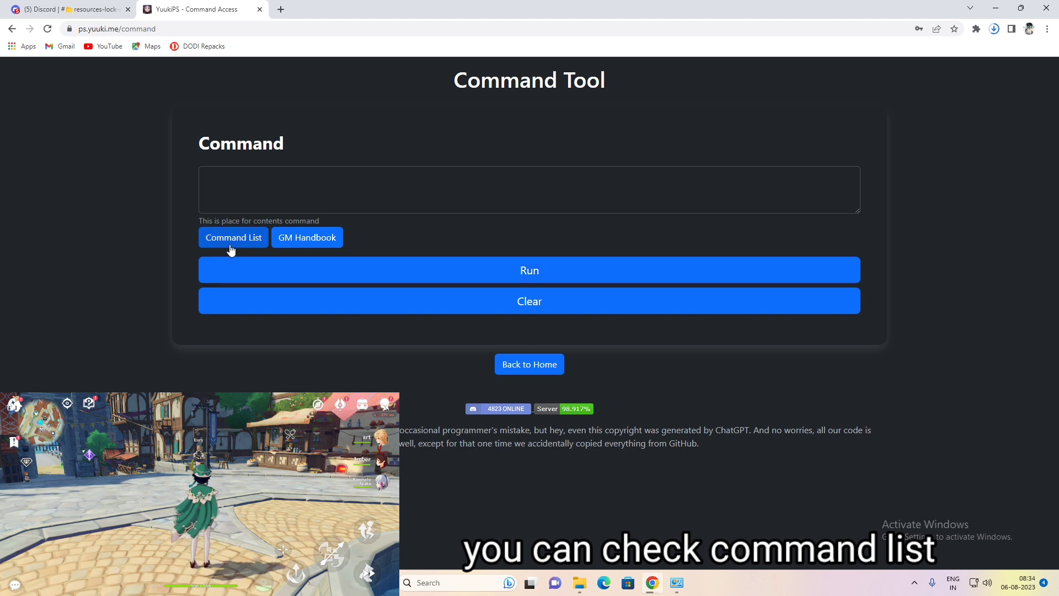
{"action": "mouse_move", "coordinate": [440, 274]}
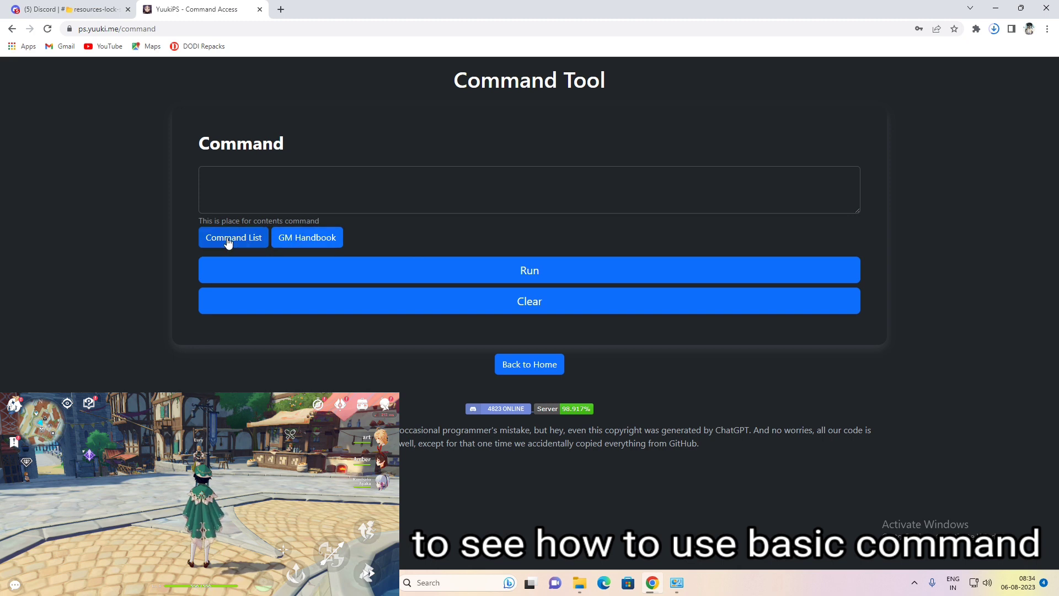
Go from the Command List to the GIO server commands page.
{"action": "left_click", "coordinate": [233, 238]}
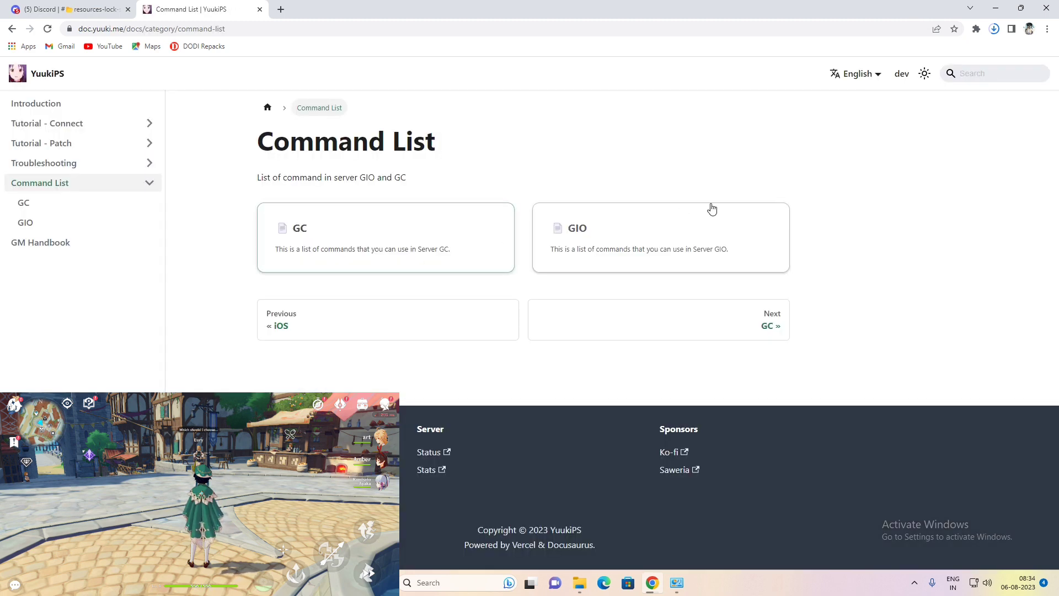
{"action": "left_click", "coordinate": [660, 237]}
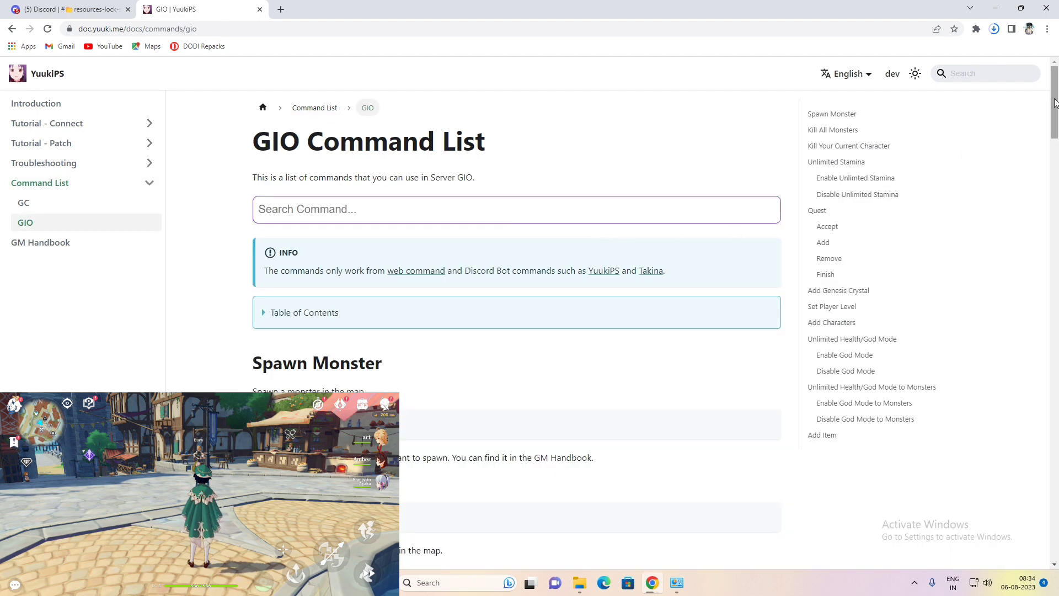
Read down the GIO commands to Add Characters, then go back to the command tool.
{"action": "scroll", "scroll_direction": "down", "scroll_amount": 3}
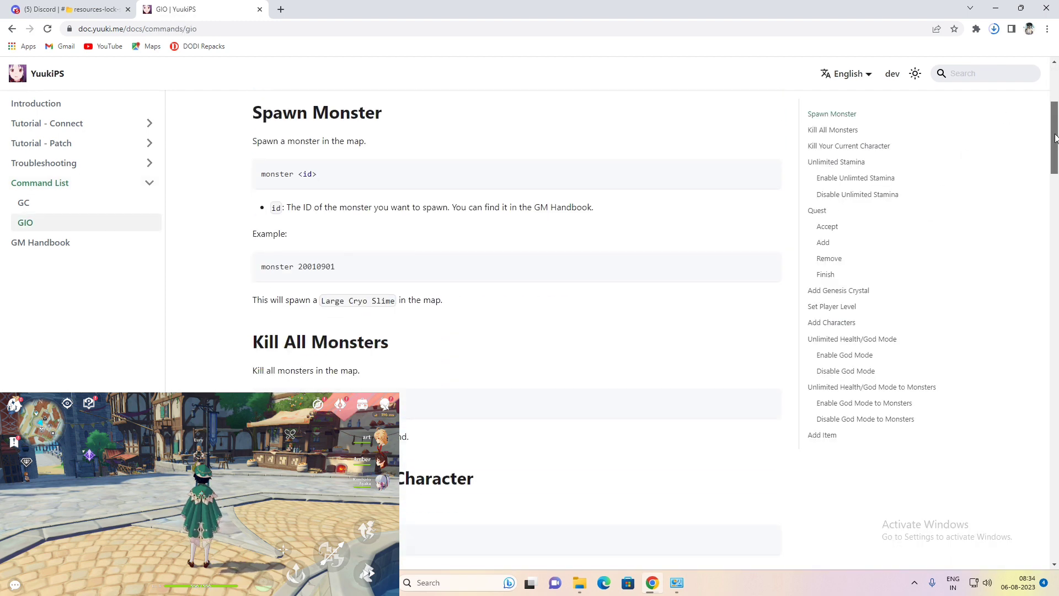
{"action": "scroll", "scroll_direction": "down", "scroll_amount": 3}
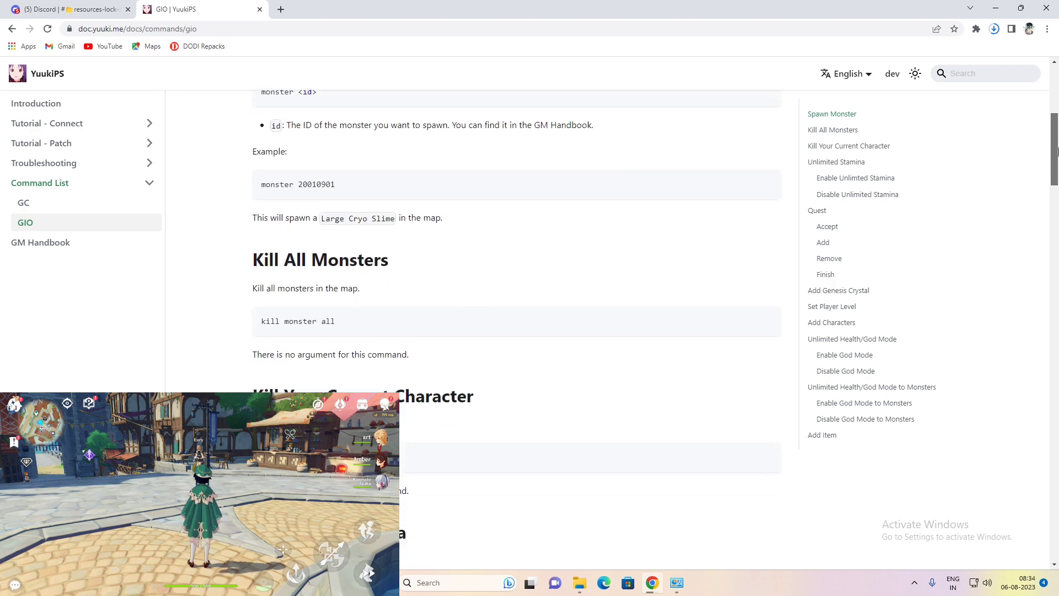
{"action": "scroll", "scroll_direction": "down", "scroll_amount": 3}
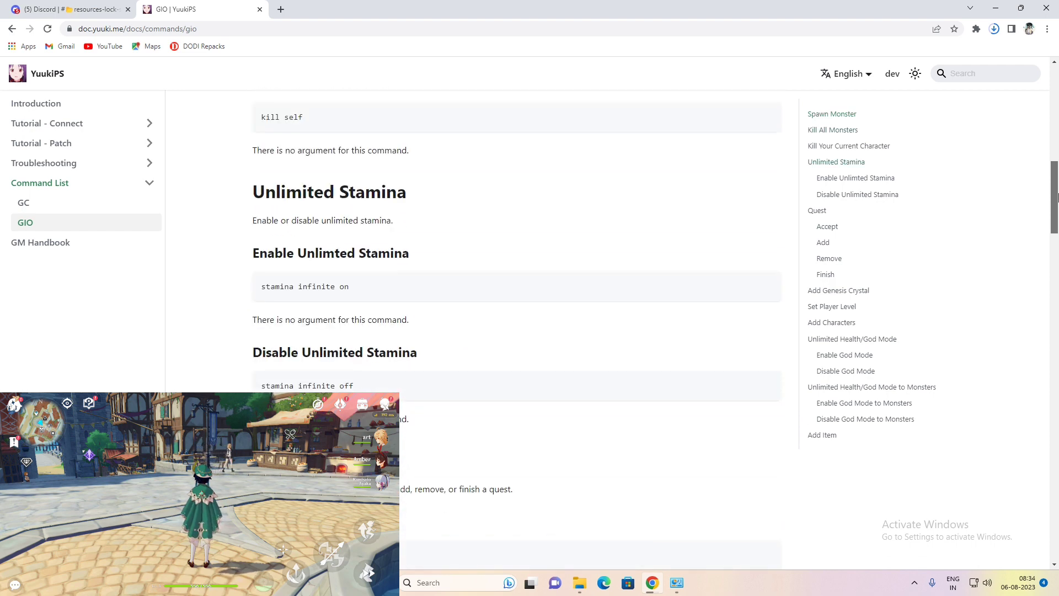
{"action": "scroll", "scroll_direction": "down", "scroll_amount": 3}
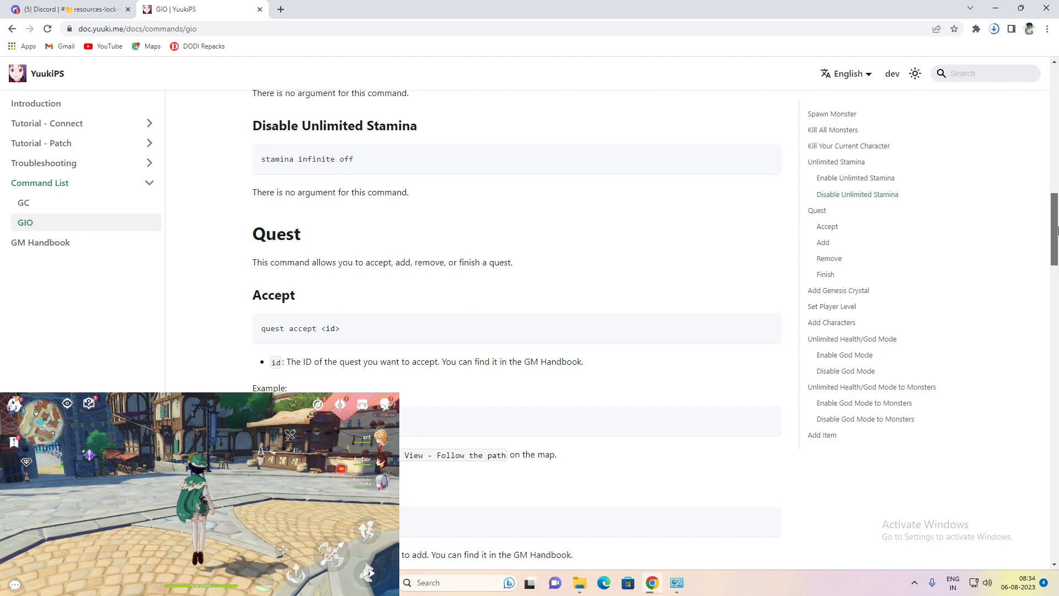
{"action": "scroll", "scroll_direction": "down", "scroll_amount": 3}
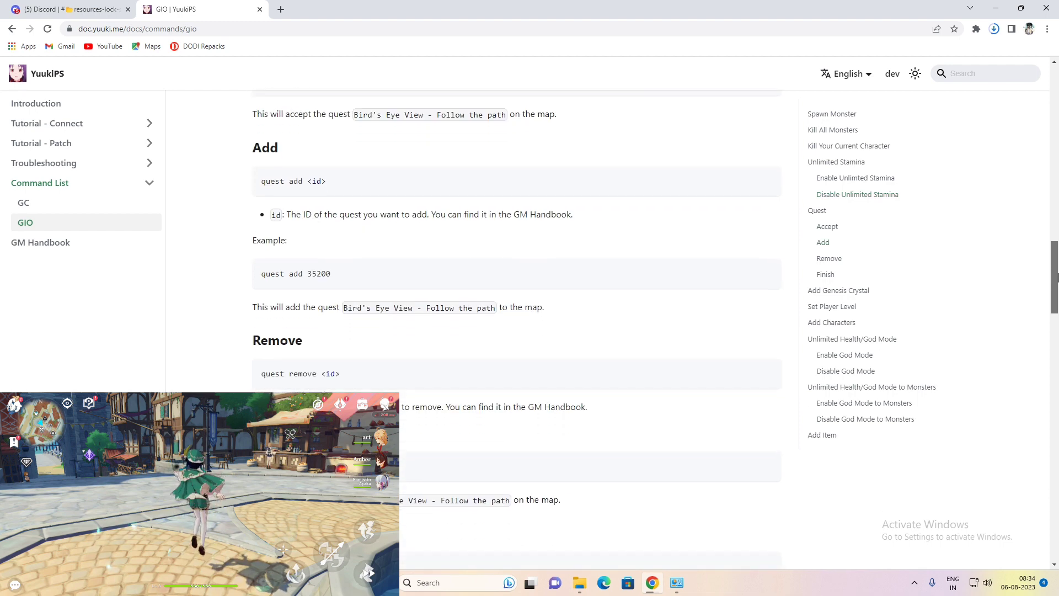
{"action": "scroll", "scroll_direction": "down", "scroll_amount": 3}
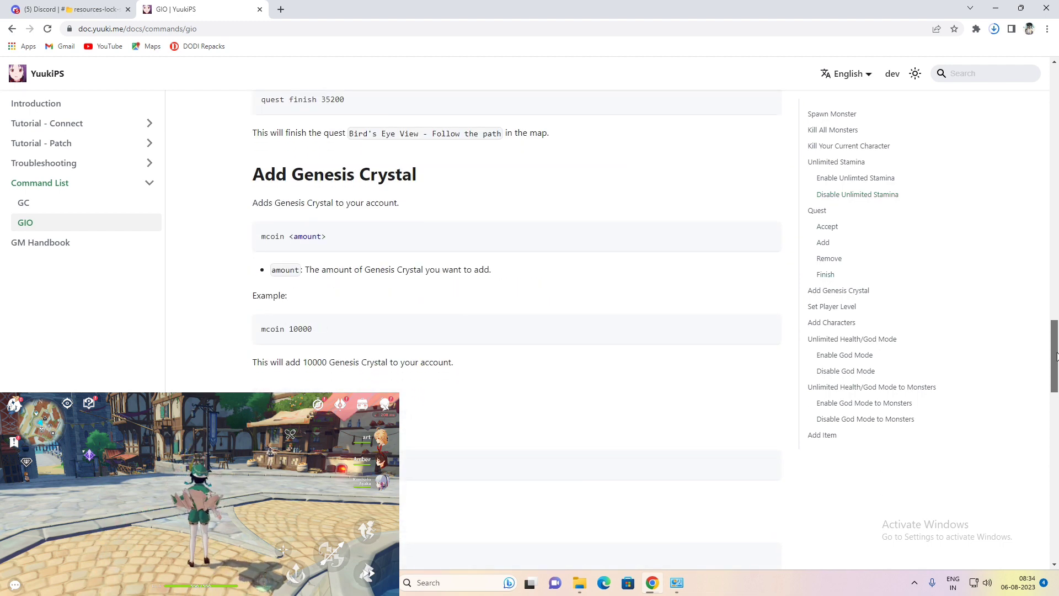
{"action": "scroll", "scroll_direction": "down", "scroll_amount": 3}
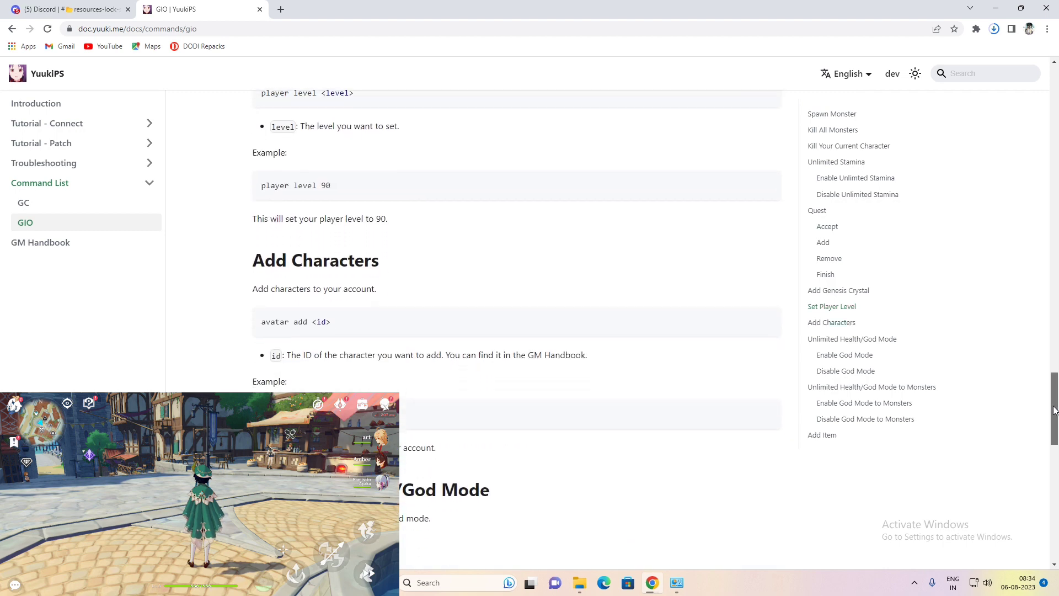
{"action": "scroll", "scroll_direction": "down", "scroll_amount": 3}
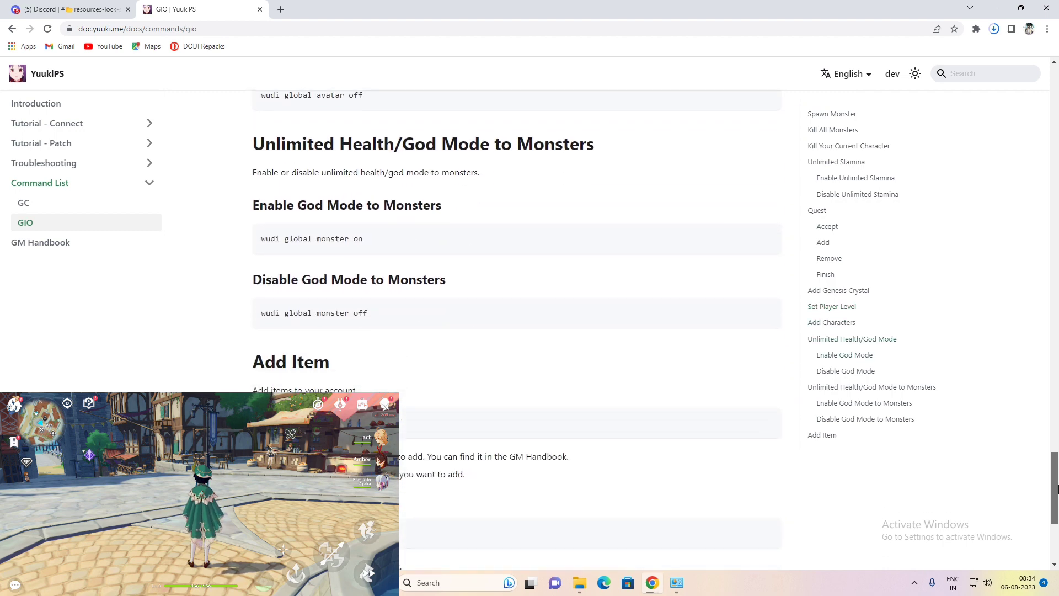
{"action": "scroll", "scroll_direction": "down", "scroll_amount": 3}
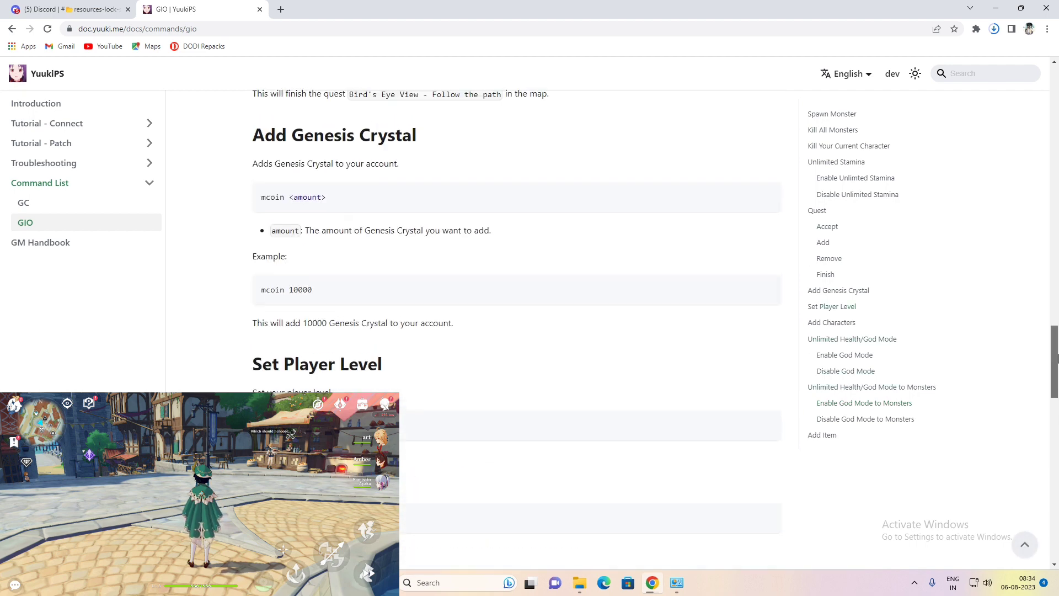
{"action": "scroll", "scroll_direction": "up", "scroll_amount": 3}
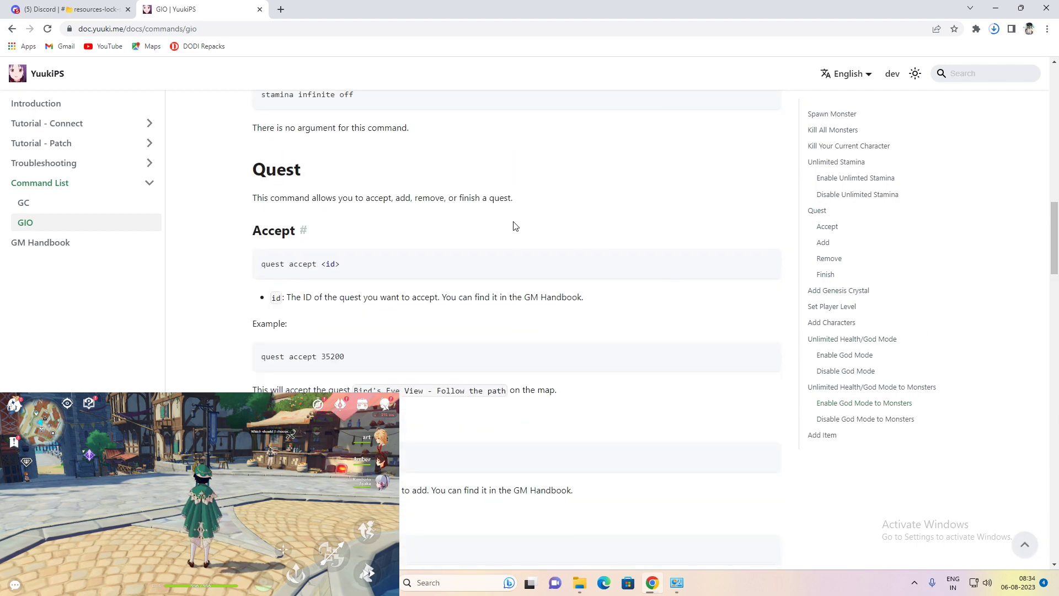
{"action": "mouse_move", "coordinate": [12, 29]}
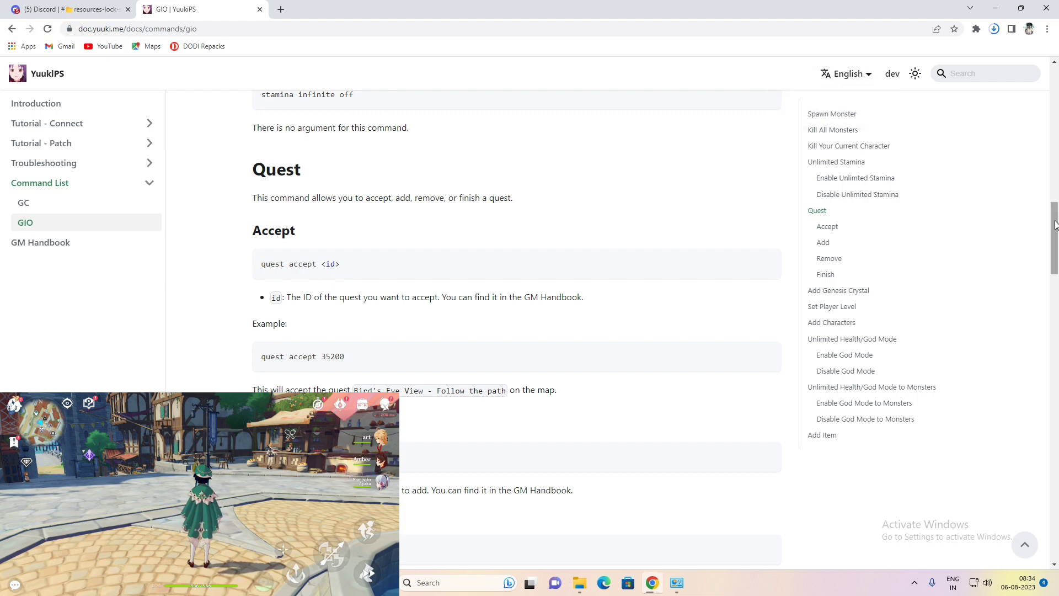
{"action": "scroll", "scroll_direction": "down", "scroll_amount": 3}
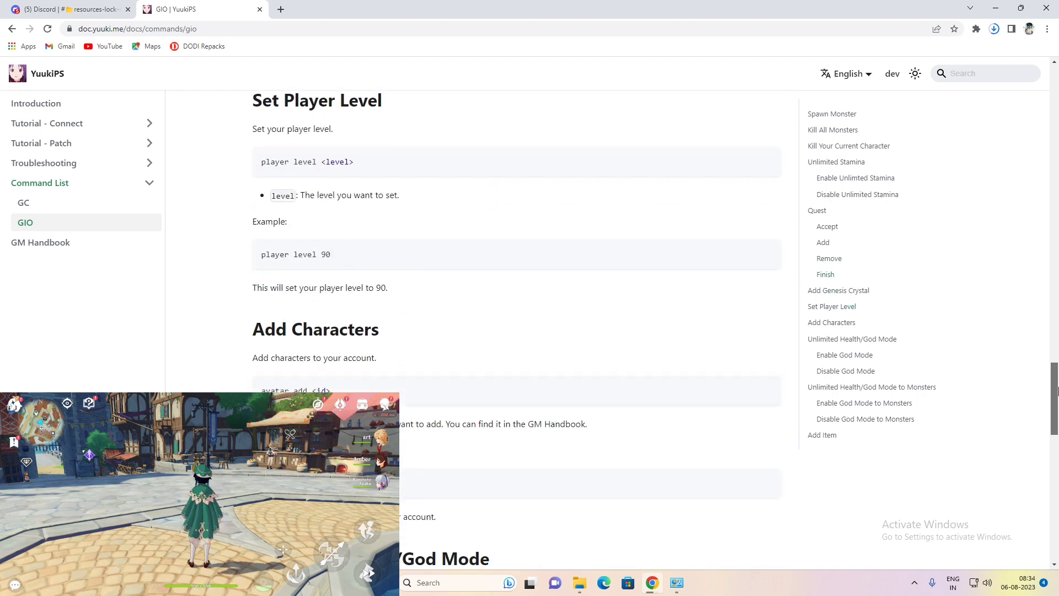
{"action": "scroll", "scroll_direction": "up", "scroll_amount": 3}
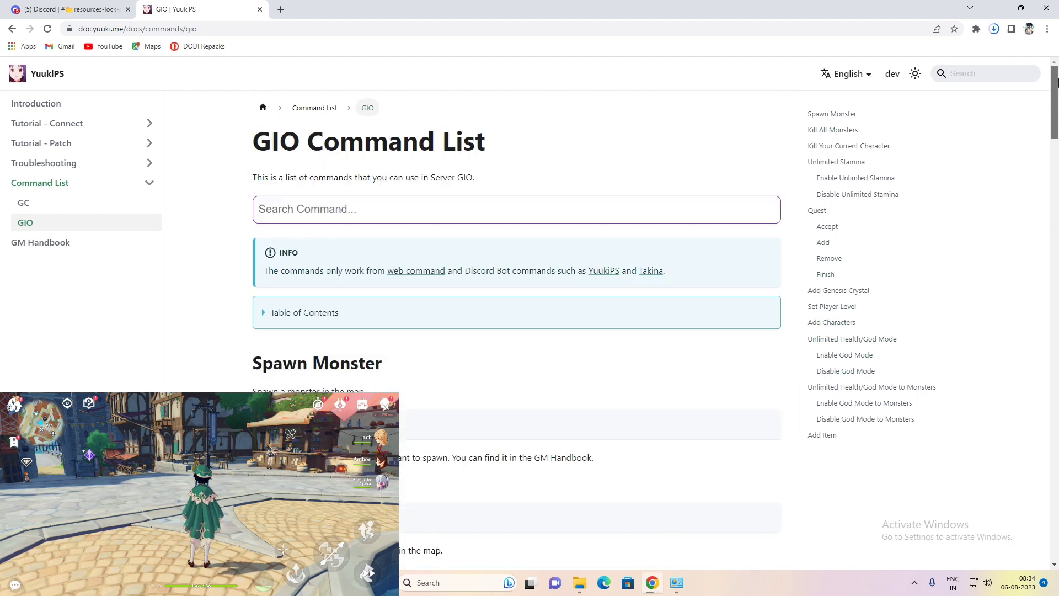
{"action": "mouse_move", "coordinate": [12, 29]}
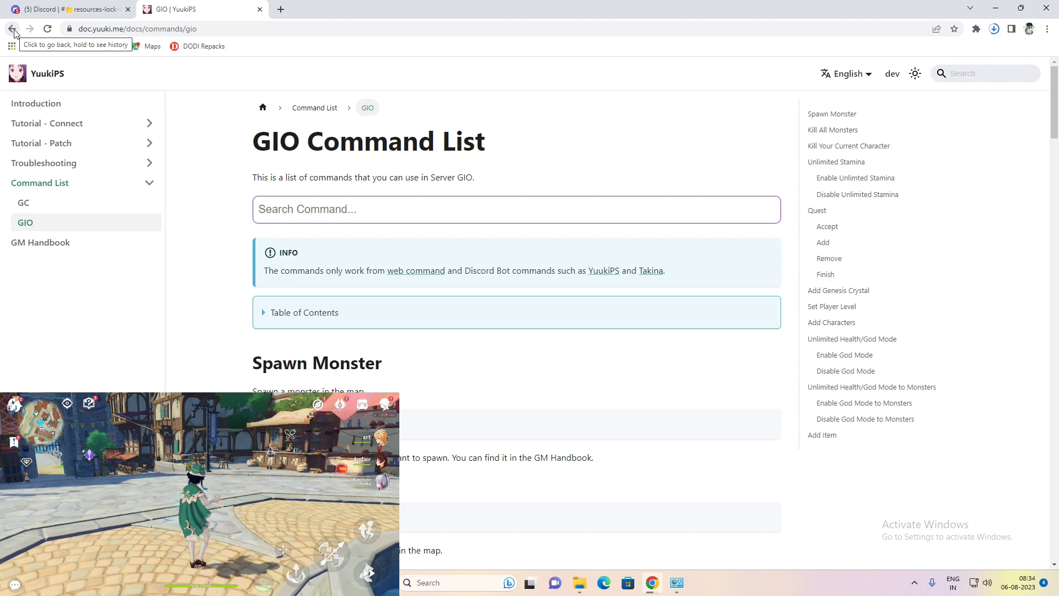
{"action": "scroll", "scroll_direction": "down", "scroll_amount": 3}
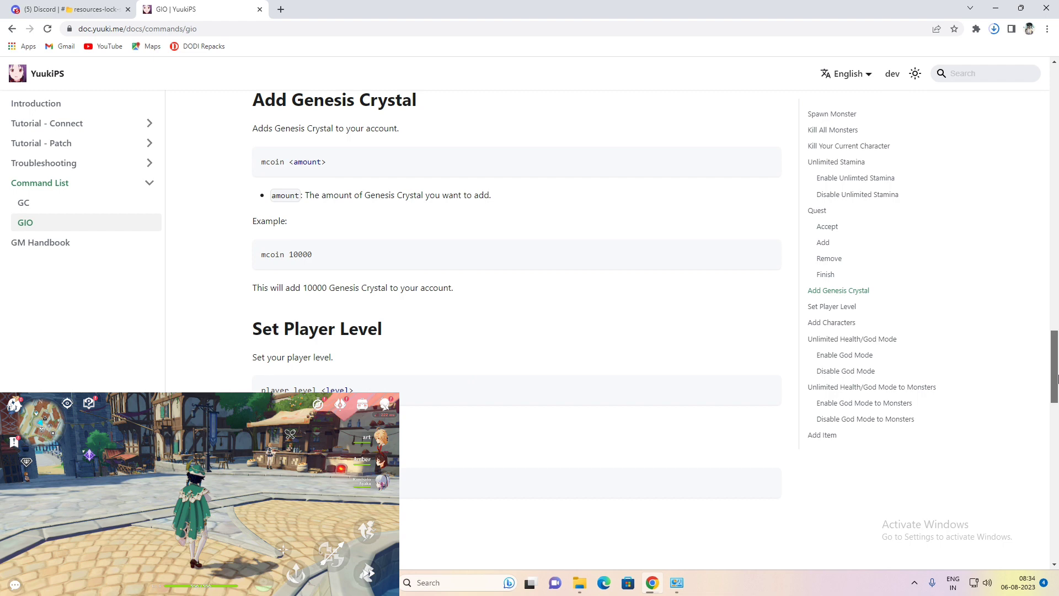
{"action": "scroll", "scroll_direction": "down", "scroll_amount": 3}
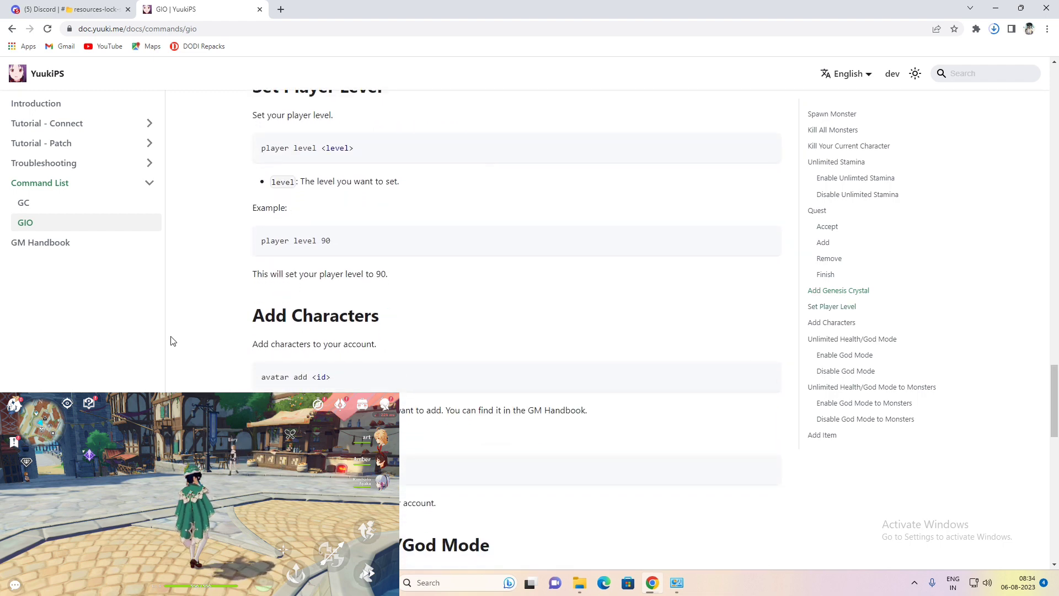
{"action": "mouse_move", "coordinate": [13, 29]}
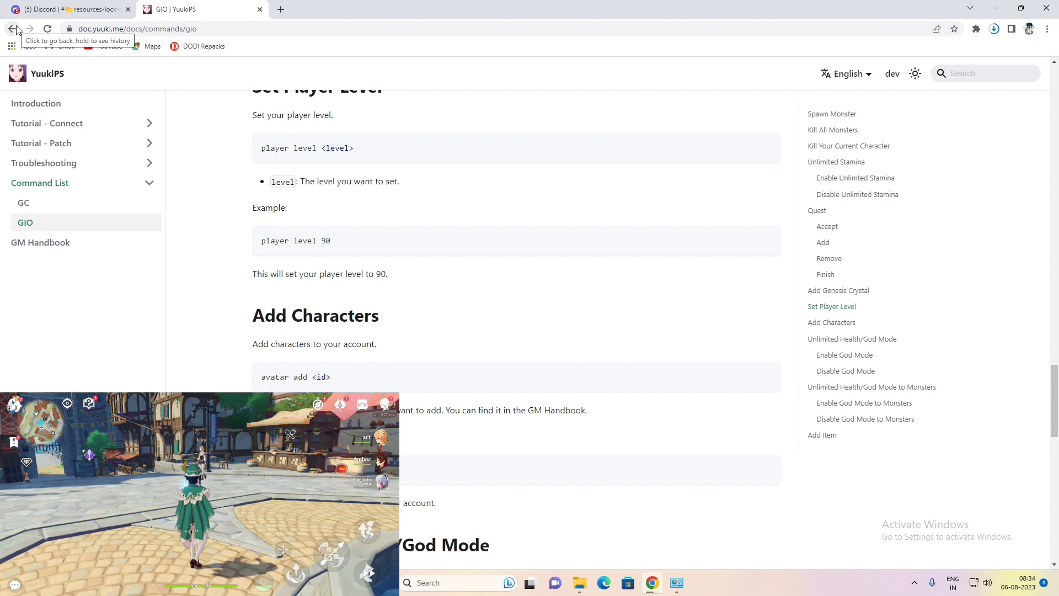
{"action": "left_click", "coordinate": [14, 29]}
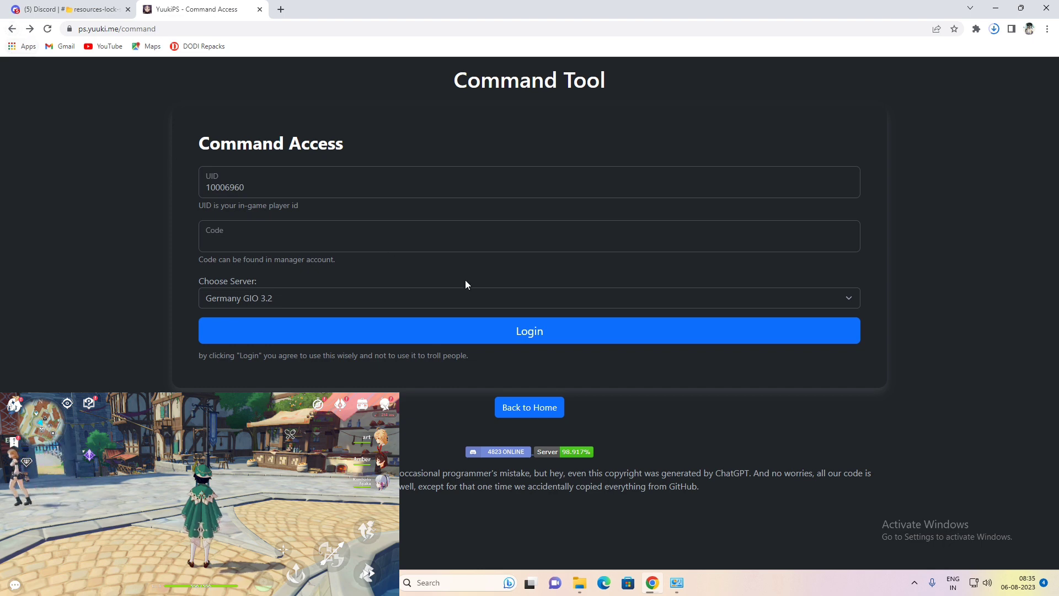
Log in again with the saved UID to reach the command entry page.
{"action": "left_click", "coordinate": [528, 330]}
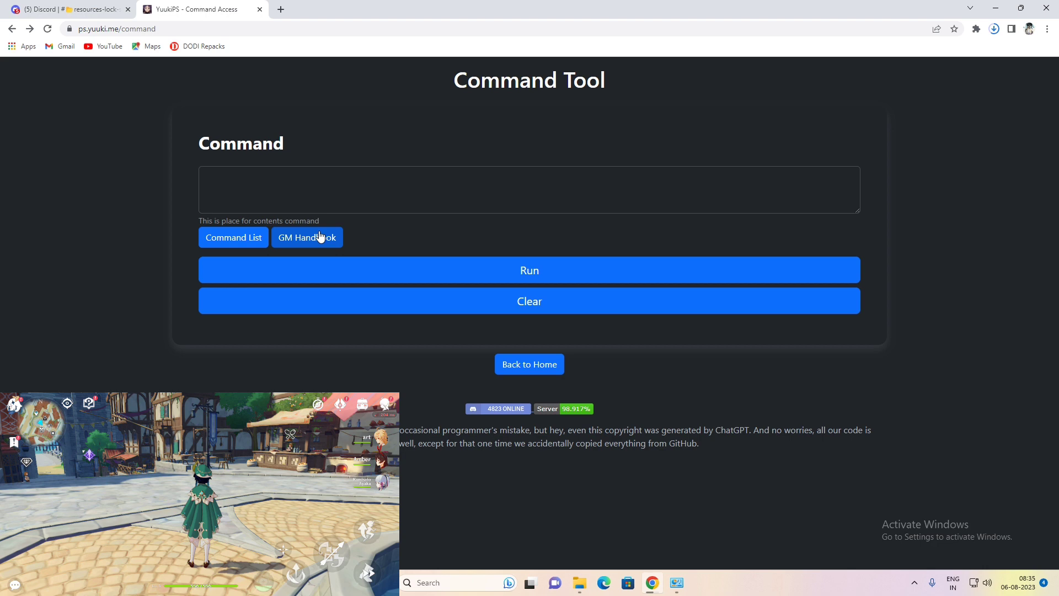
{"action": "mouse_move", "coordinate": [287, 245]}
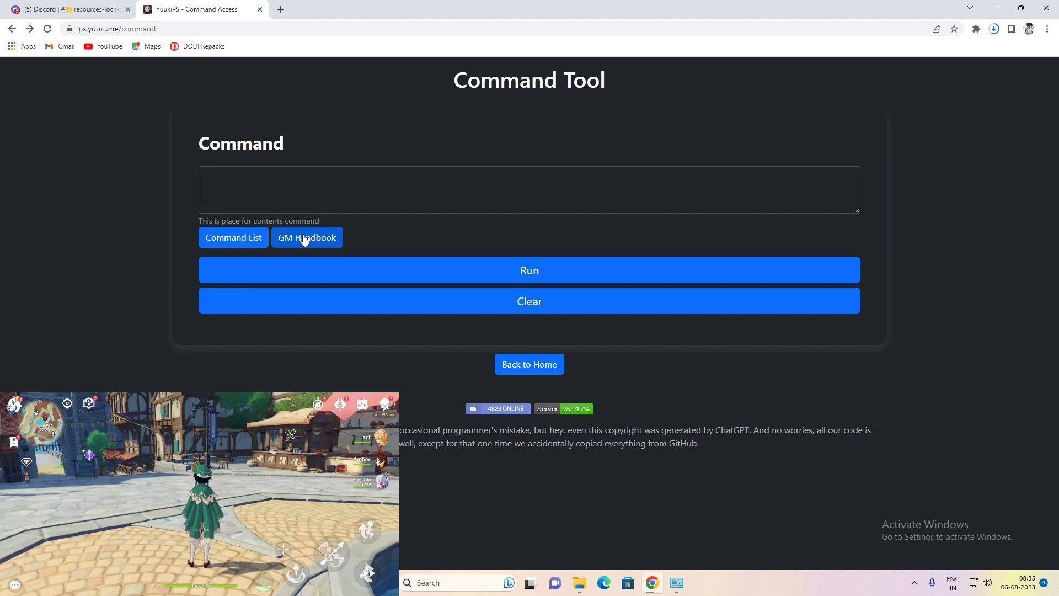
Find Xiao (10000026) in the GM Handbook, copy his avatar command, and go back.
{"action": "left_click", "coordinate": [307, 237]}
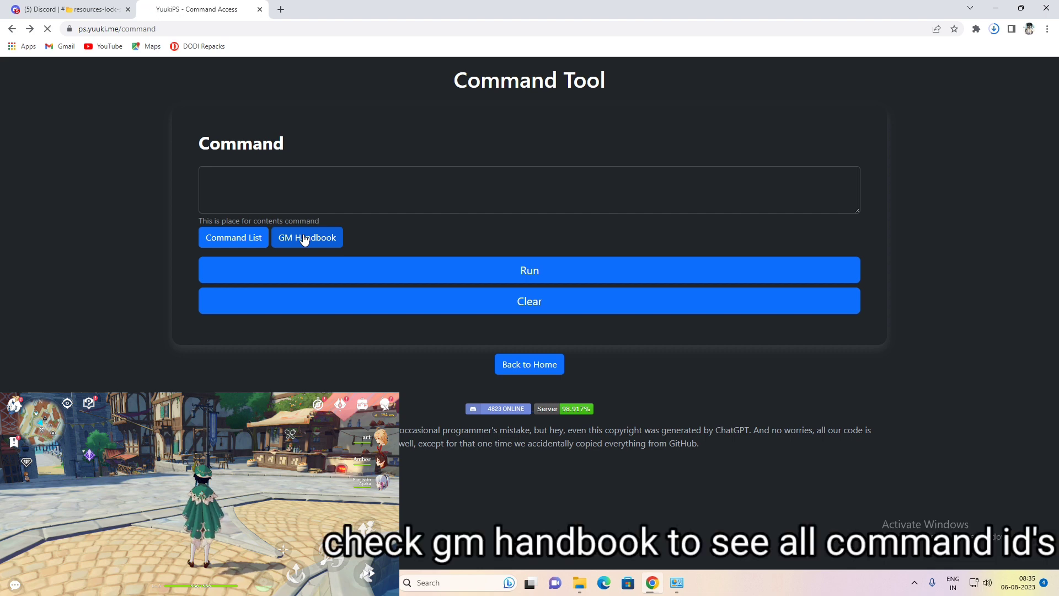
{"action": "left_click", "coordinate": [306, 238]}
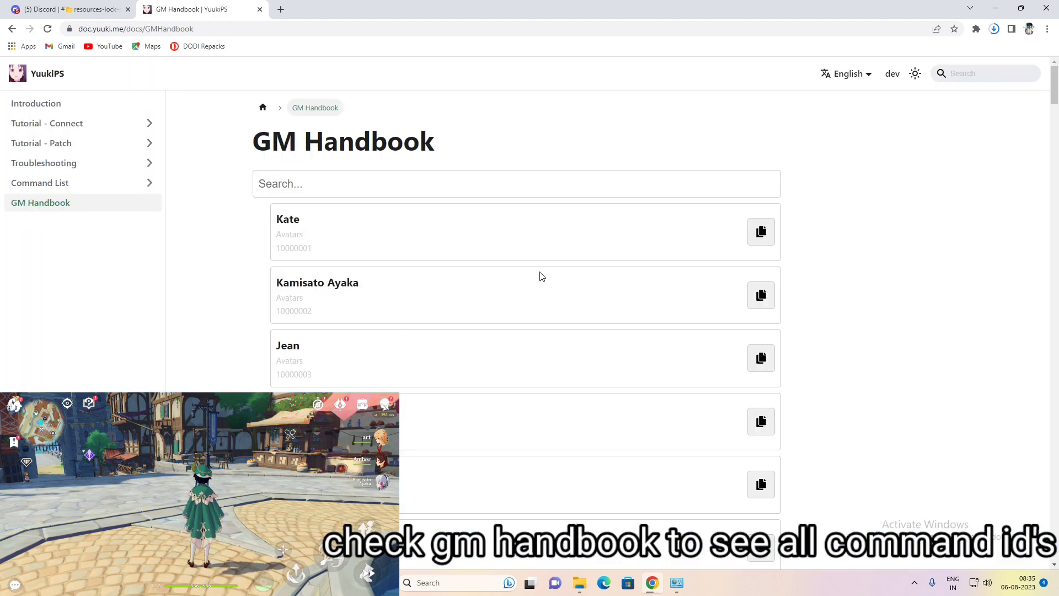
{"action": "scroll", "scroll_direction": "down", "scroll_amount": 3}
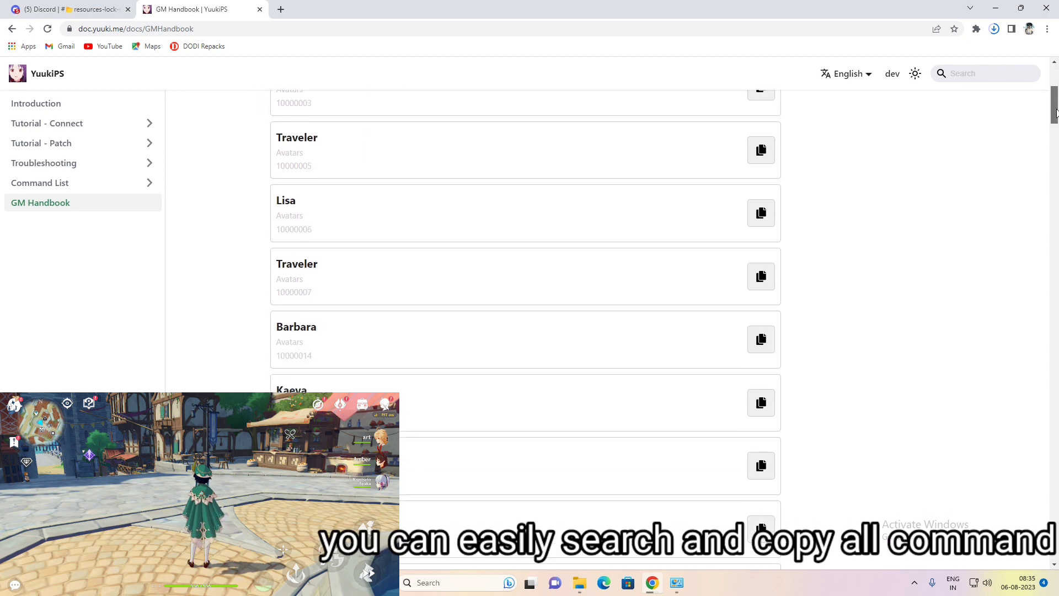
{"action": "scroll", "scroll_direction": "down", "scroll_amount": 3}
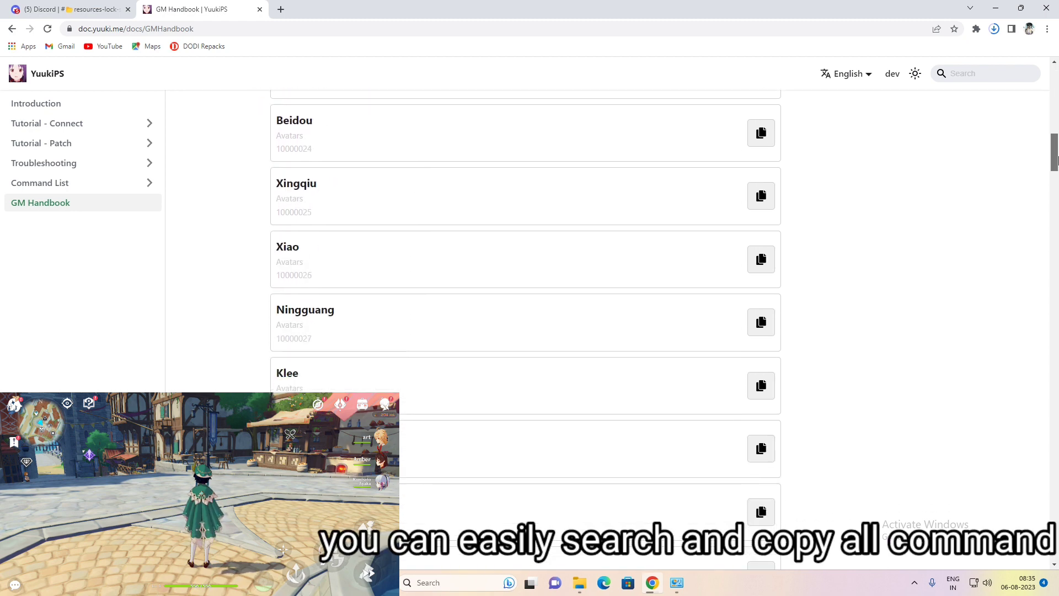
{"action": "scroll", "scroll_direction": "down", "scroll_amount": 3}
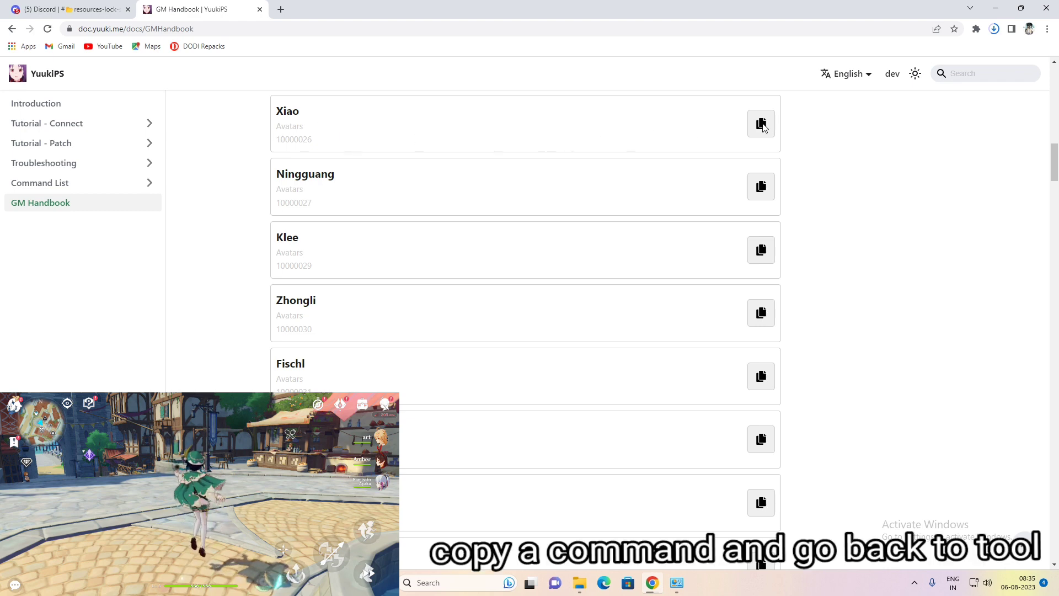
{"action": "left_click", "coordinate": [760, 124]}
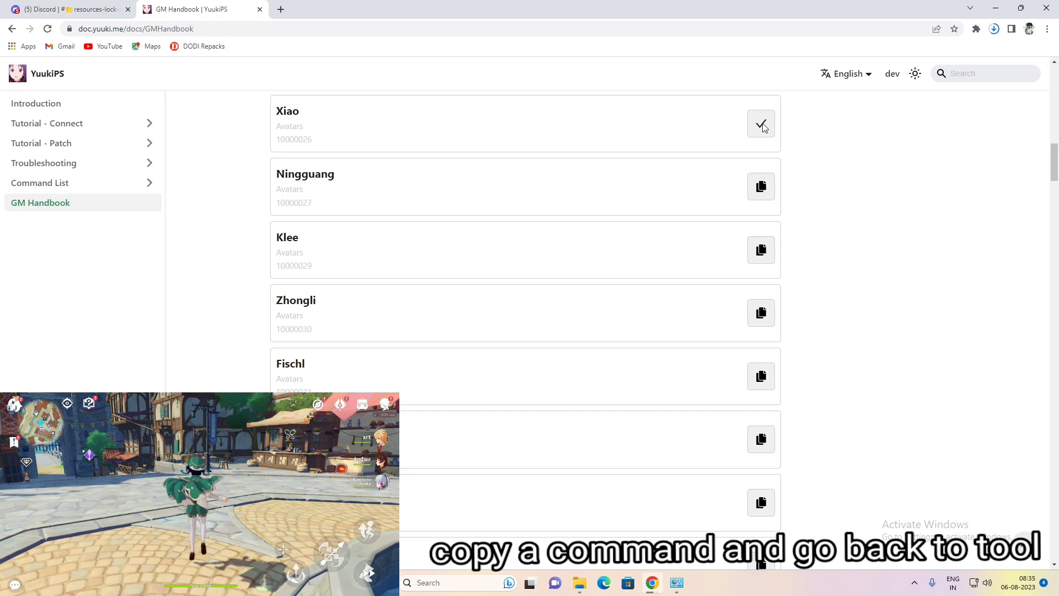
{"action": "left_click", "coordinate": [760, 124]}
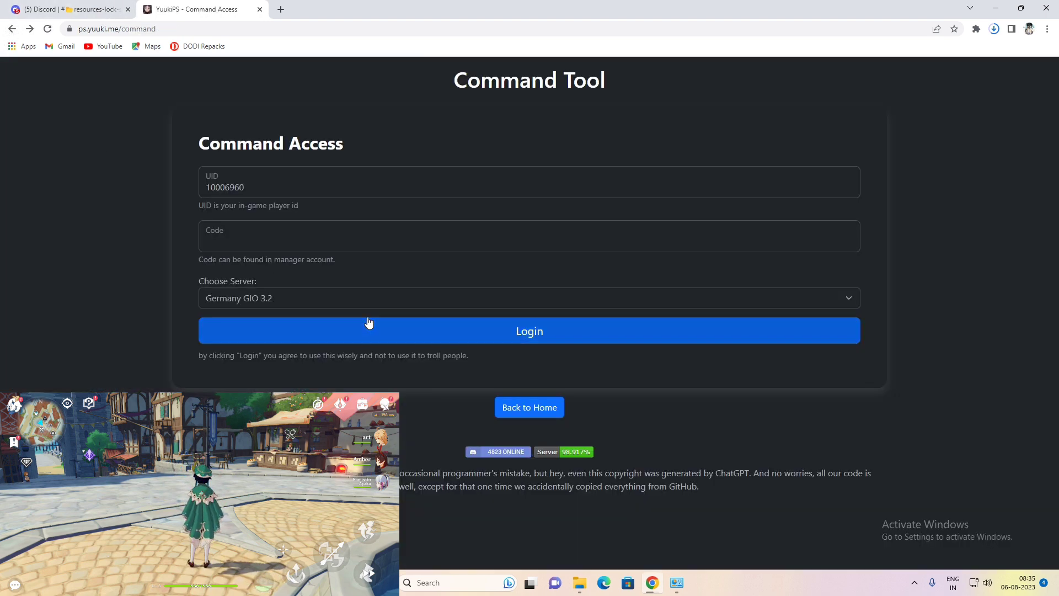
Log in and run 'avatar add 10000026' so Xiao joins the character roster.
{"action": "left_click", "coordinate": [529, 331]}
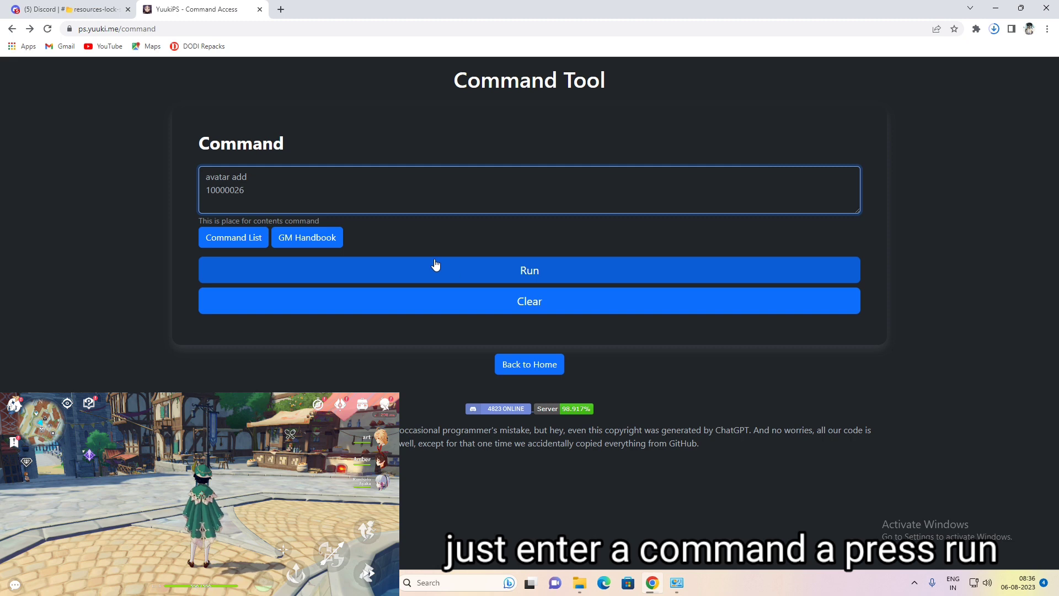
{"action": "left_click", "coordinate": [528, 269]}
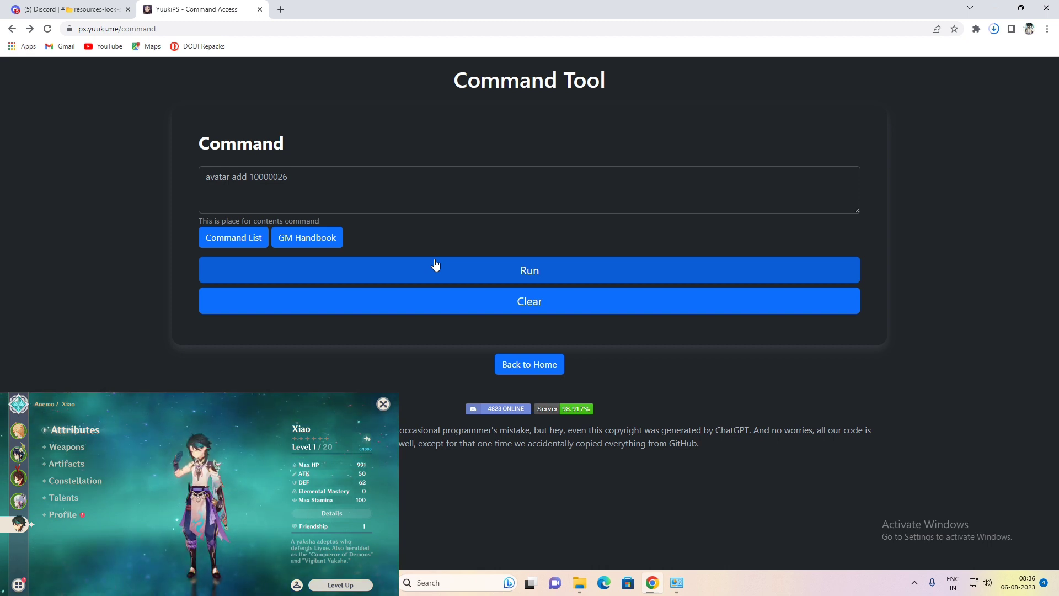
{"action": "left_click", "coordinate": [67, 447]}
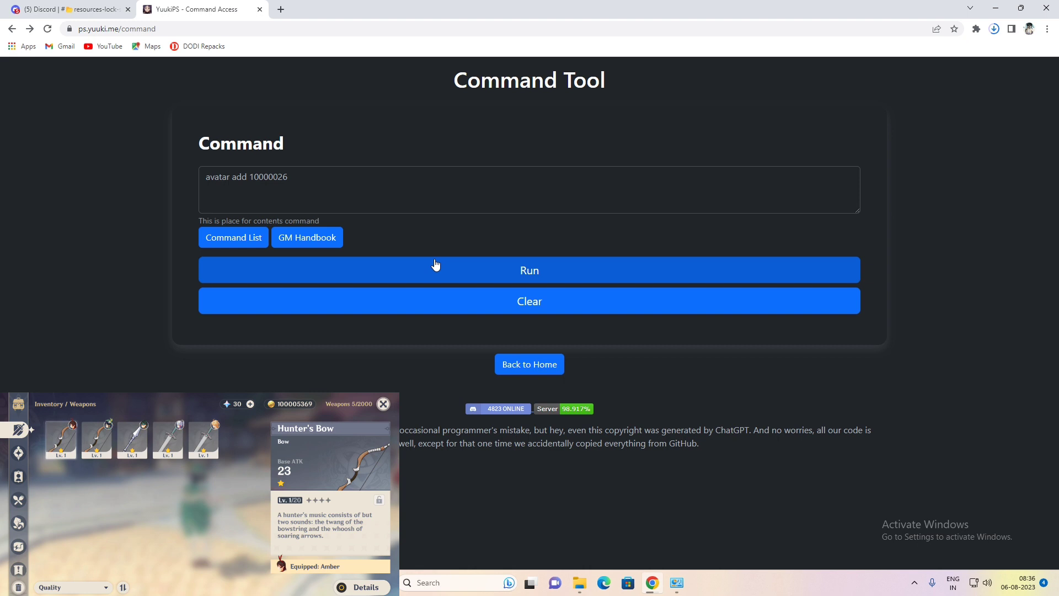
{"action": "mouse_move", "coordinate": [232, 238]}
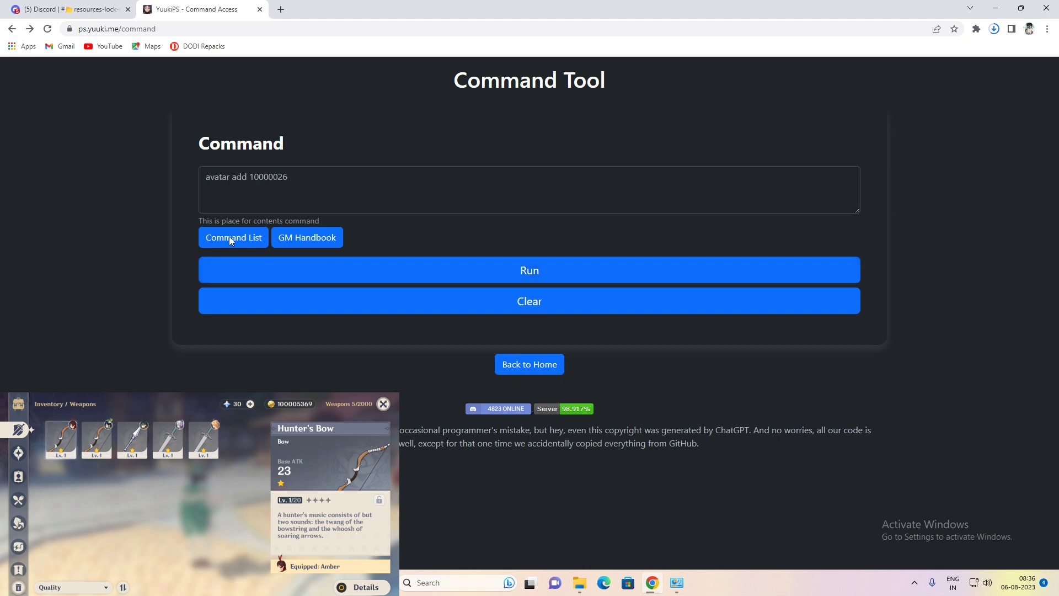
{"action": "mouse_move", "coordinate": [307, 237]}
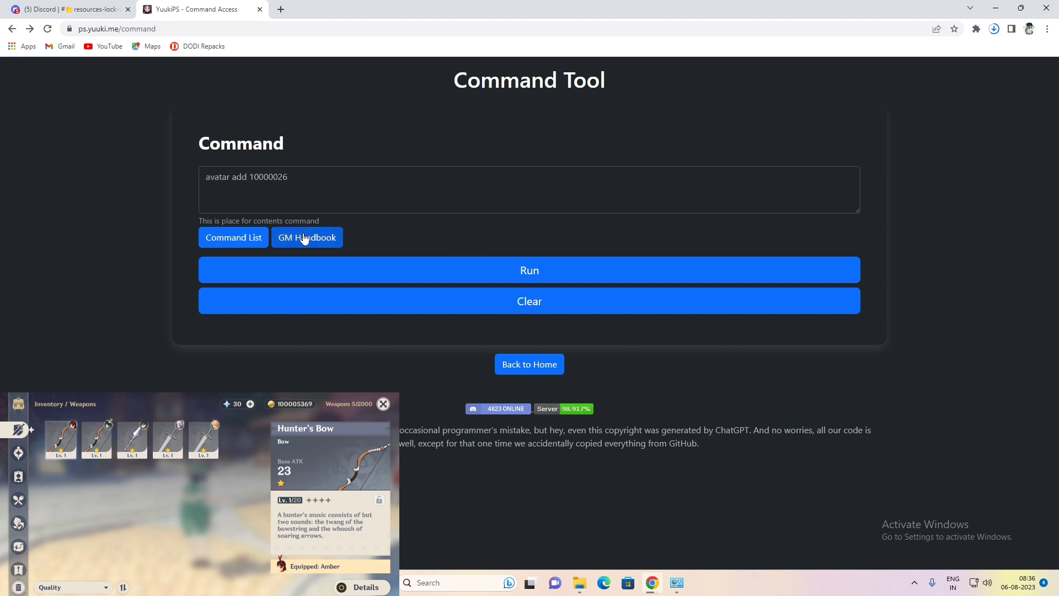
Browse the GM Handbook past avatars into the item list and back to the top.
{"action": "left_click", "coordinate": [307, 237]}
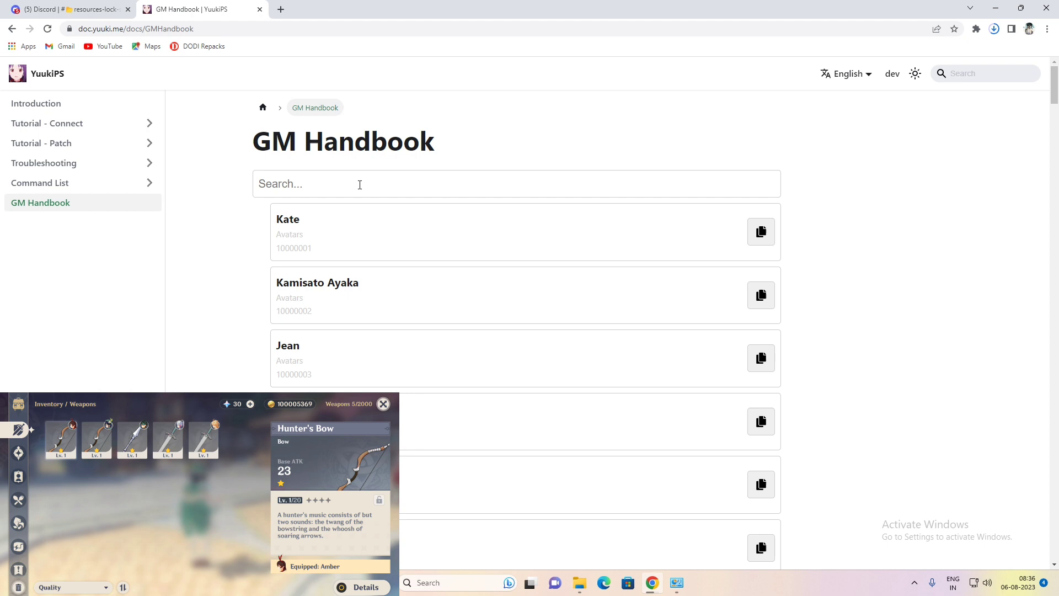
{"action": "mouse_move", "coordinate": [310, 187]}
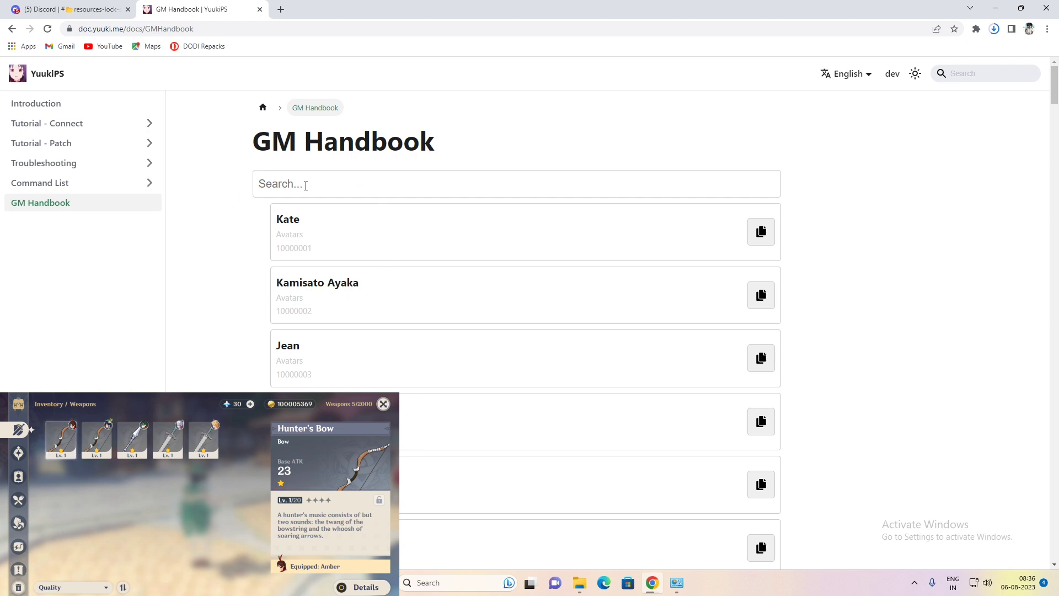
{"action": "mouse_move", "coordinate": [884, 172]}
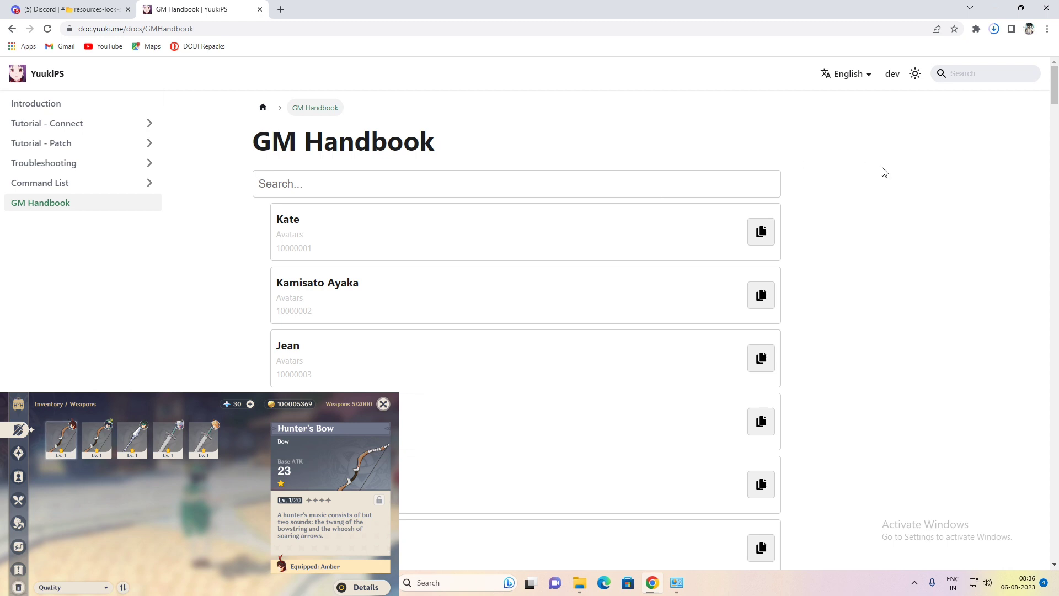
{"action": "scroll", "scroll_direction": "down", "scroll_amount": 3}
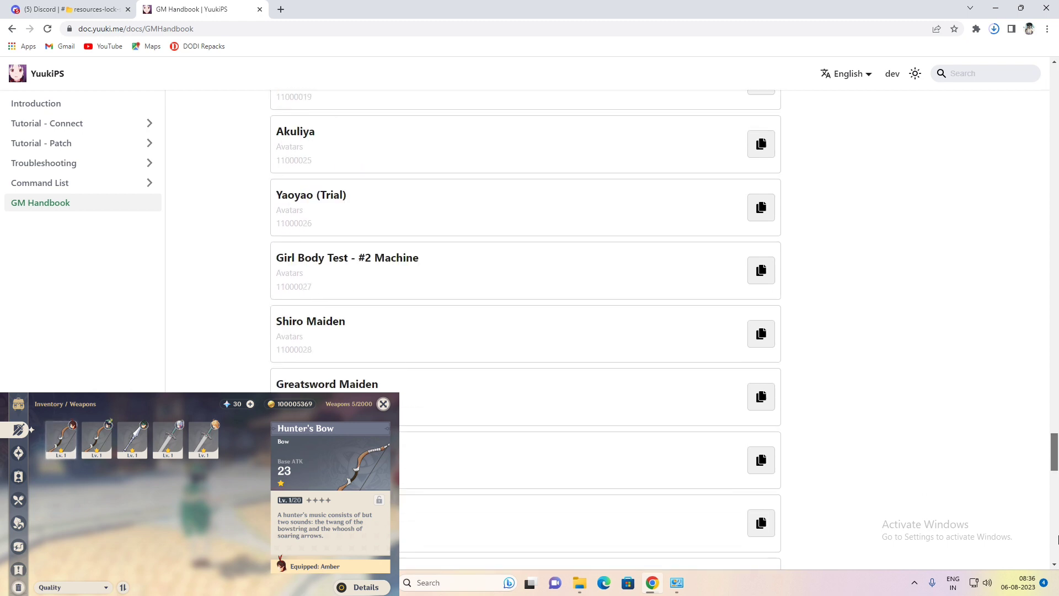
{"action": "scroll", "scroll_direction": "down", "scroll_amount": 3}
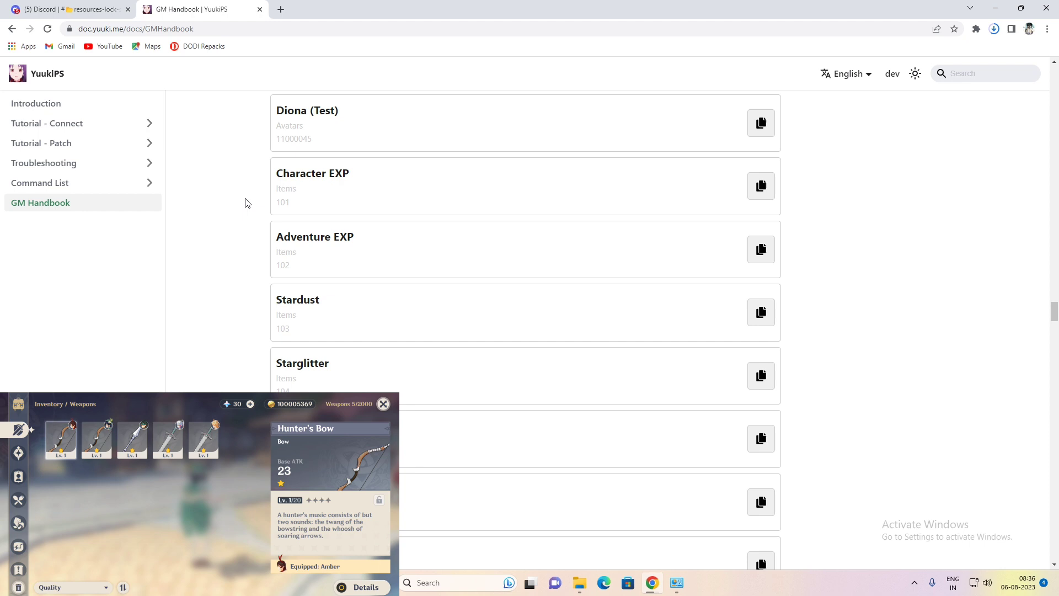
{"action": "mouse_move", "coordinate": [13, 29]}
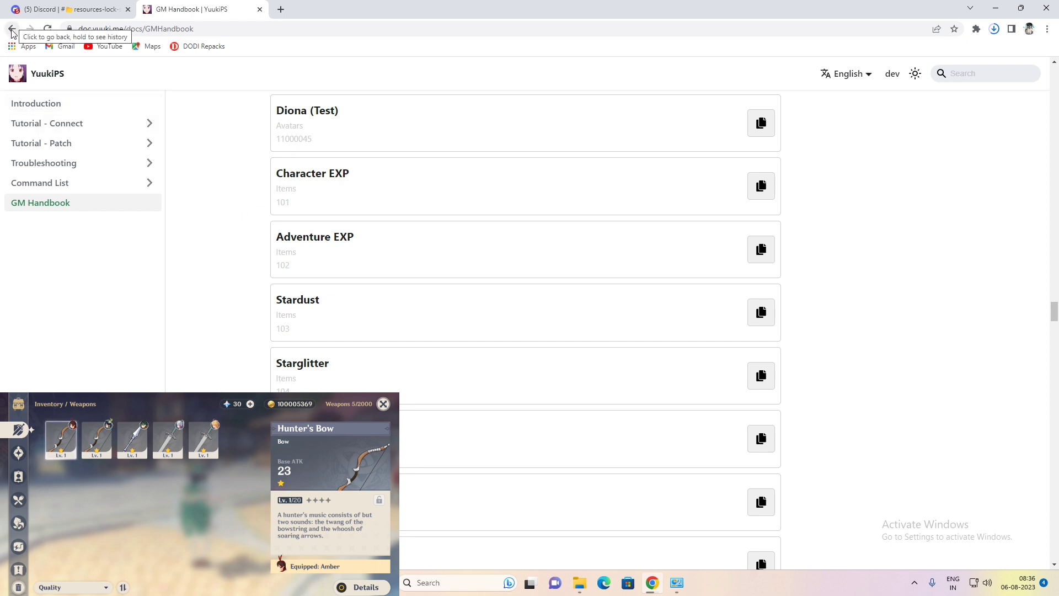
{"action": "mouse_move", "coordinate": [1055, 299]}
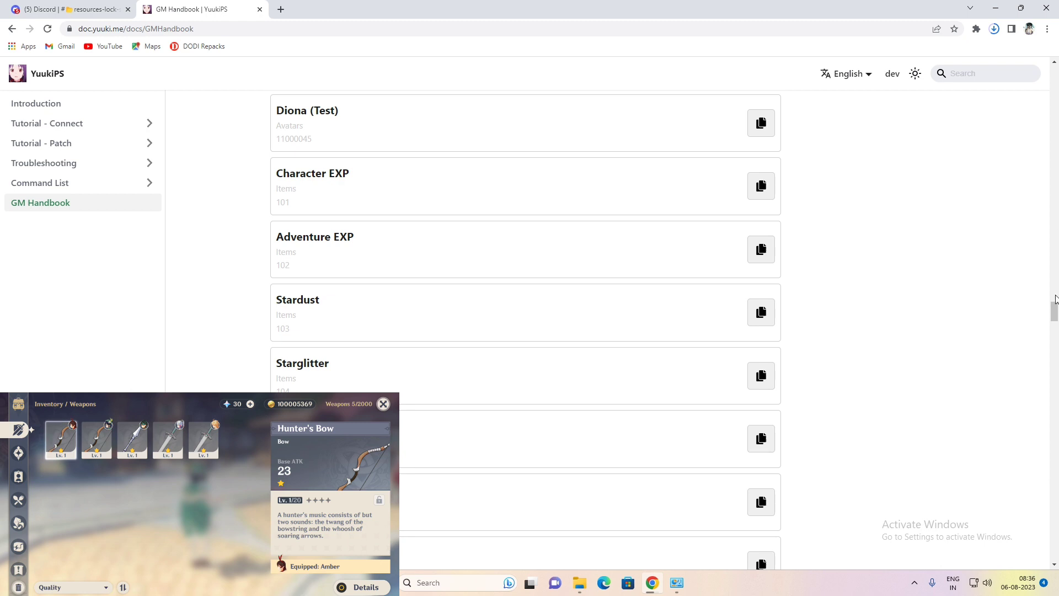
{"action": "scroll", "scroll_direction": "down", "scroll_amount": 3}
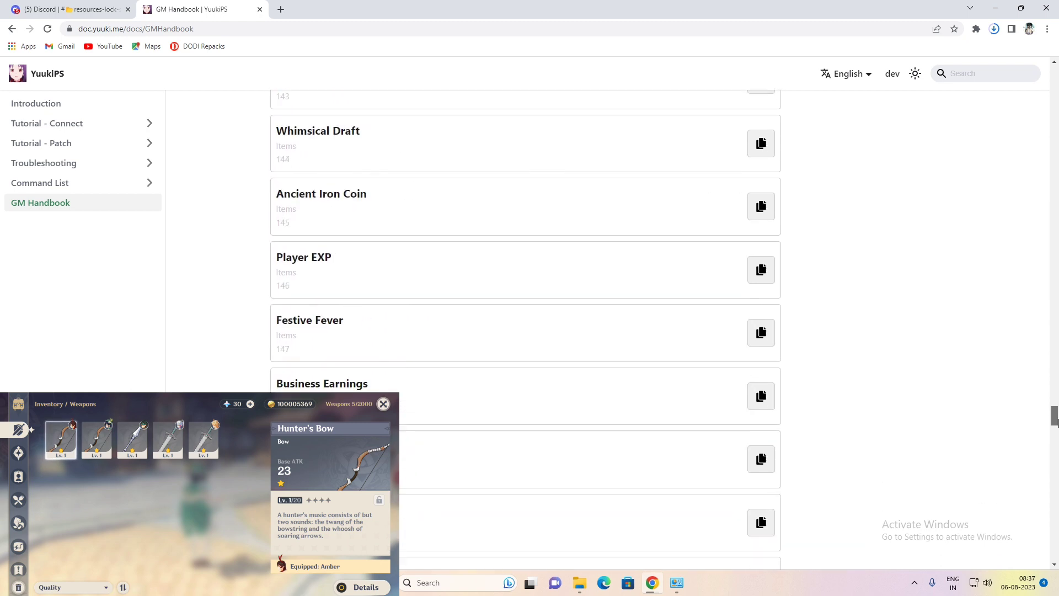
{"action": "scroll", "scroll_direction": "down", "scroll_amount": 3}
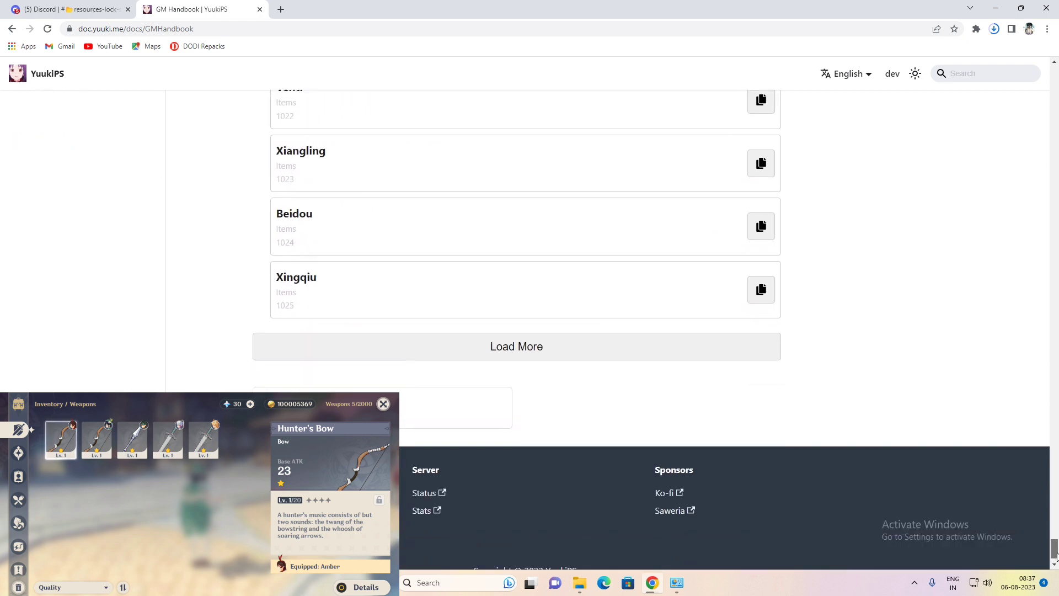
{"action": "scroll", "scroll_direction": "up", "scroll_amount": 3}
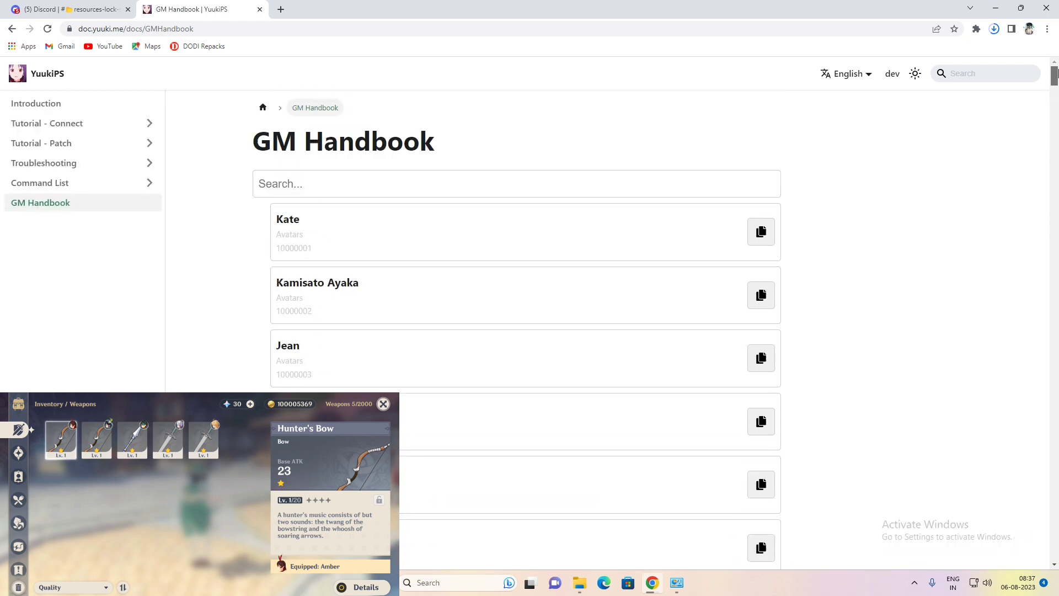
{"action": "mouse_move", "coordinate": [354, 184]}
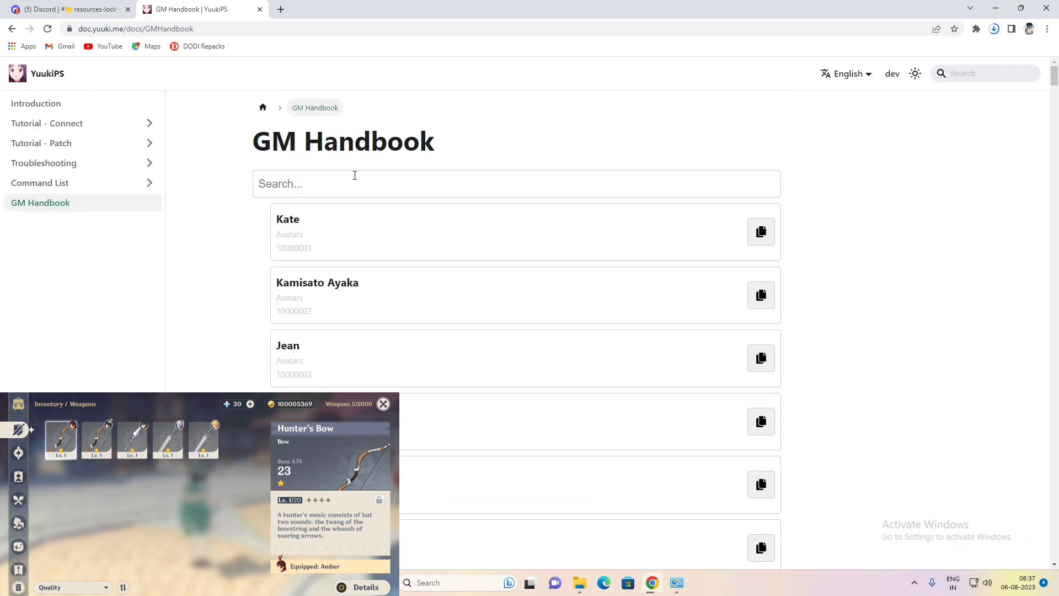
Search the handbook for 'staff', copy Staff of Homa (13501), and reconnect to the command tool.
{"action": "type", "text": "staf"}
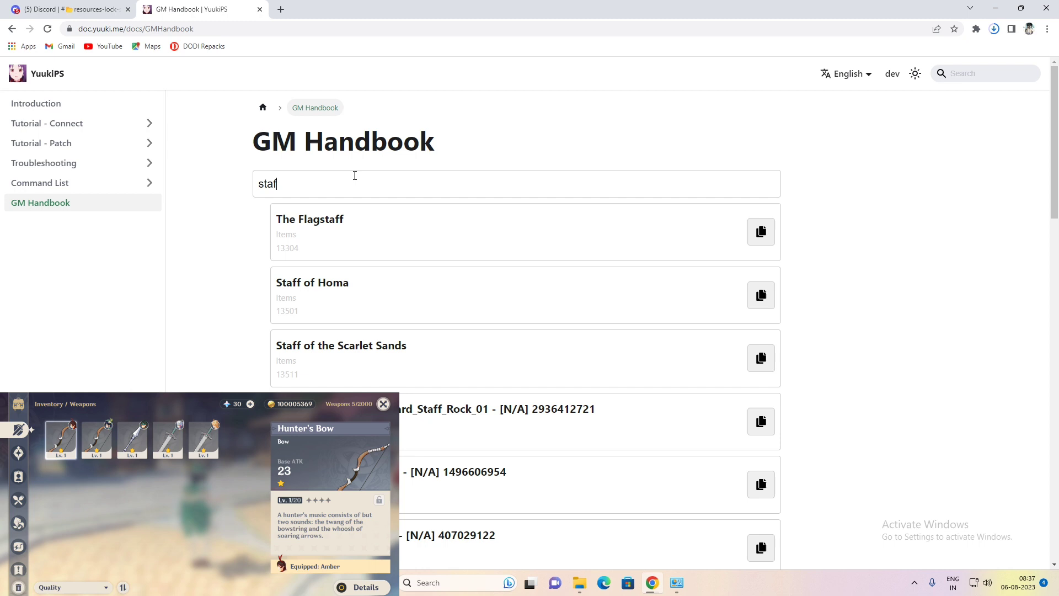
{"action": "mouse_move", "coordinate": [395, 204]}
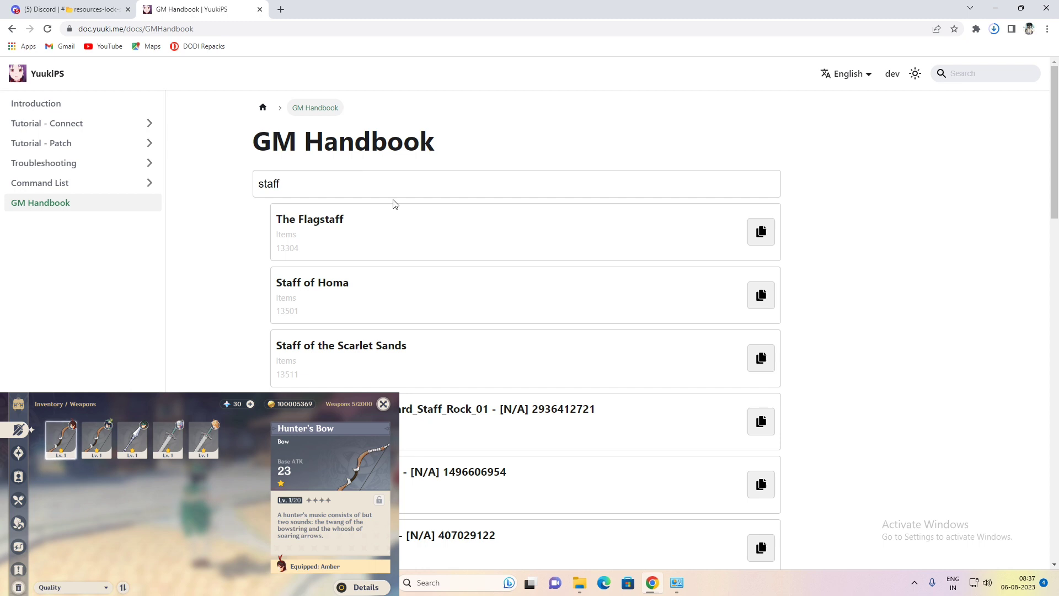
{"action": "mouse_move", "coordinate": [759, 295]}
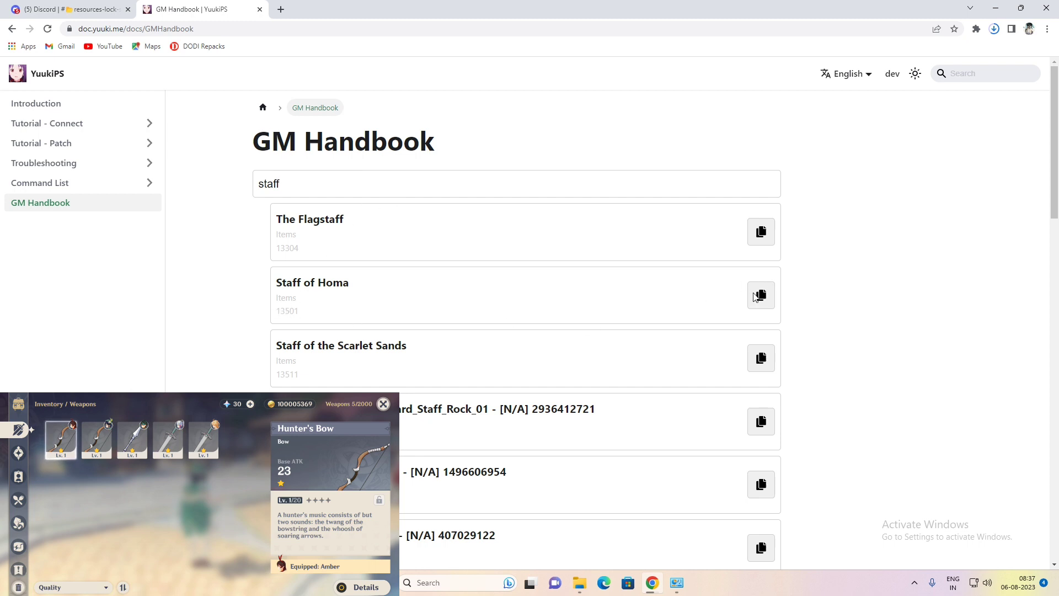
{"action": "left_click", "coordinate": [760, 296]}
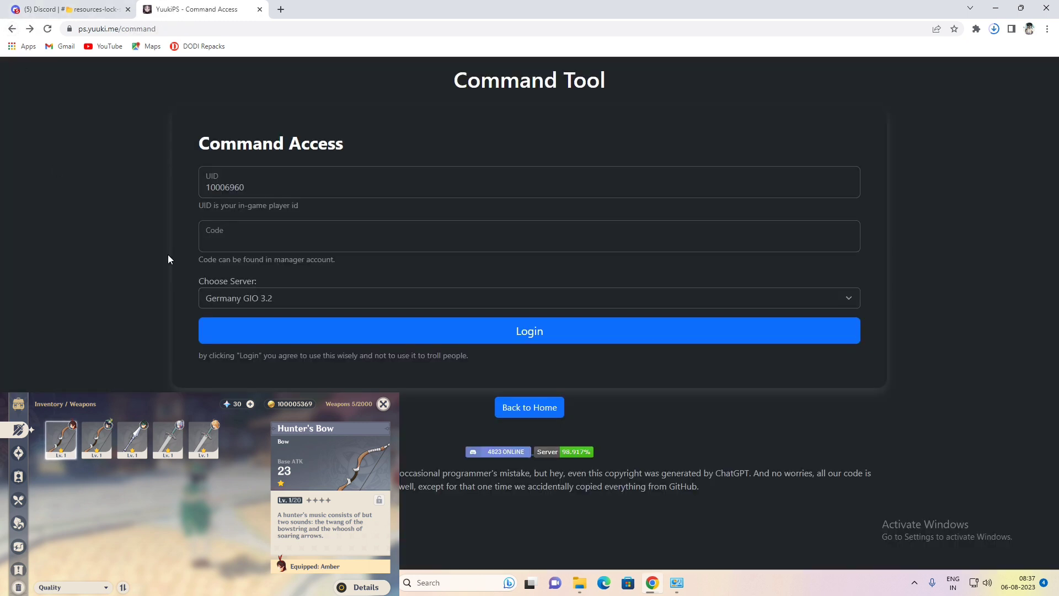
{"action": "left_click", "coordinate": [529, 329]}
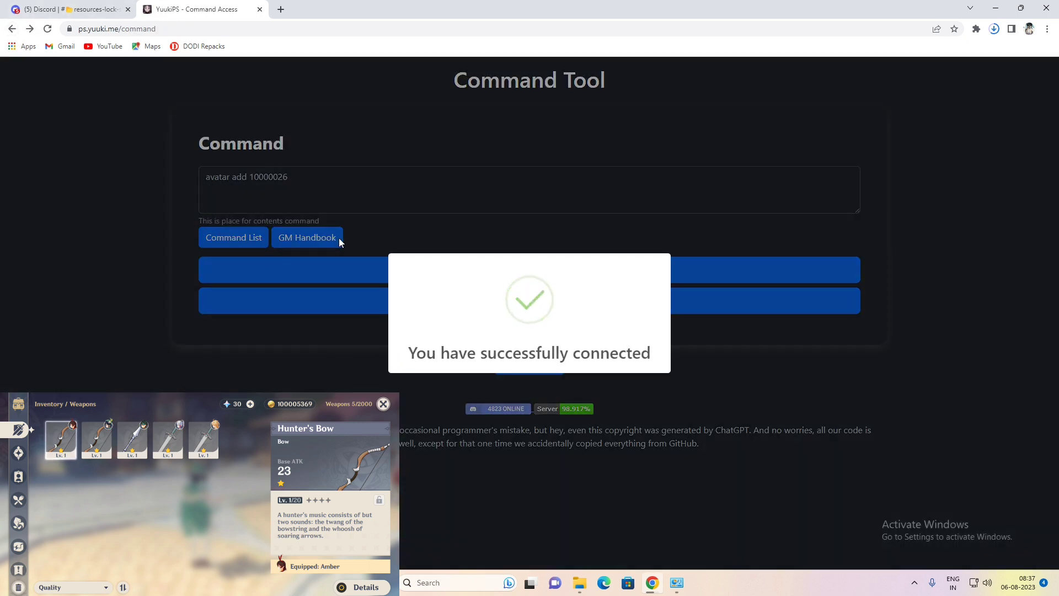